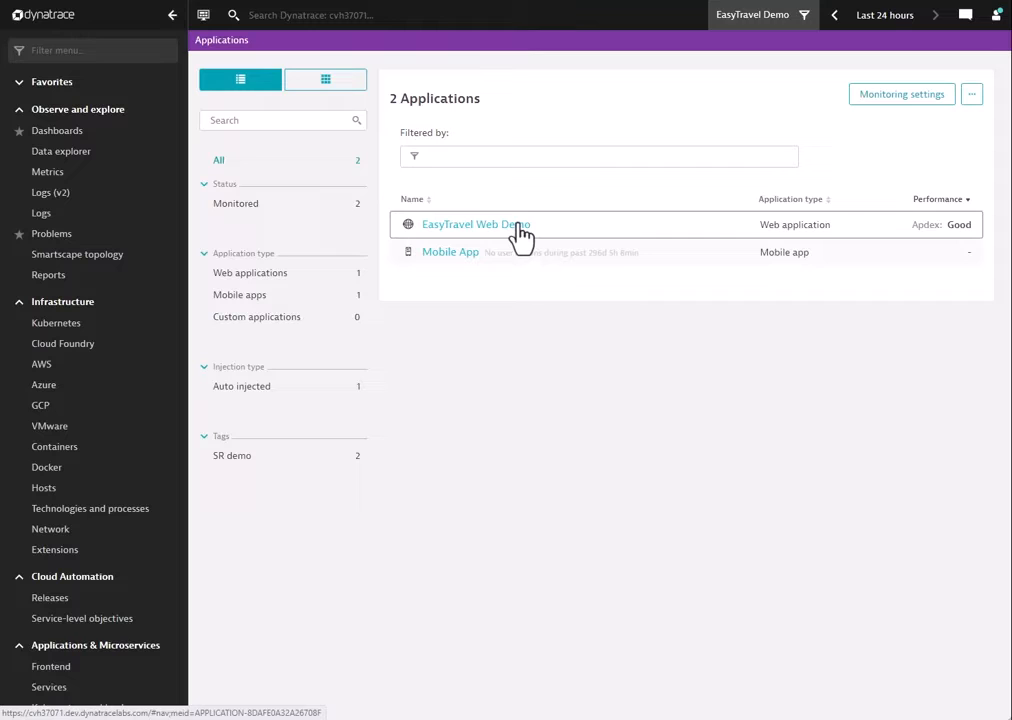
Open the EasyTravel Web Demo application and its more-options menu beside Pin to dashboard.
{"action": "left_click", "coordinate": [476, 224]}
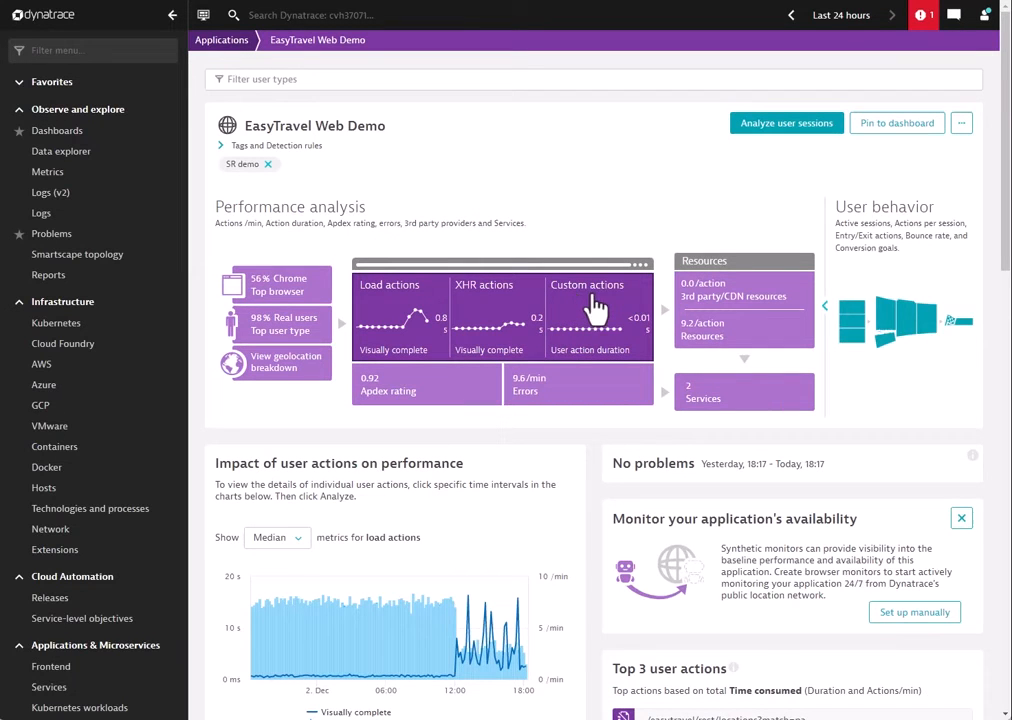
{"action": "mouse_move", "coordinate": [930, 176]}
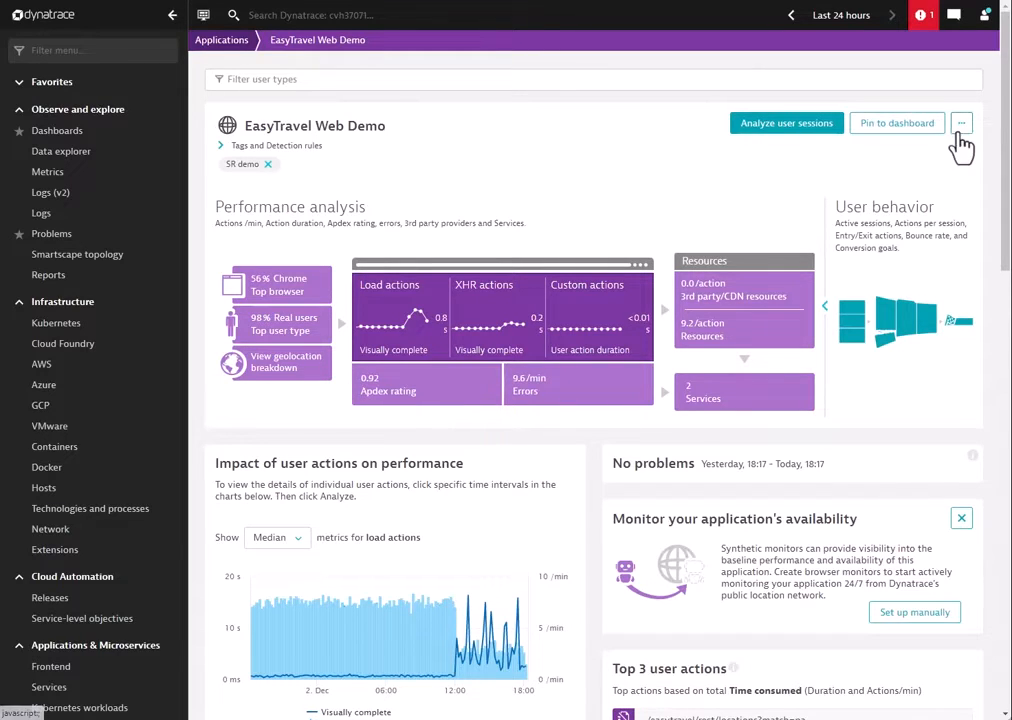
{"action": "left_click", "coordinate": [960, 123]}
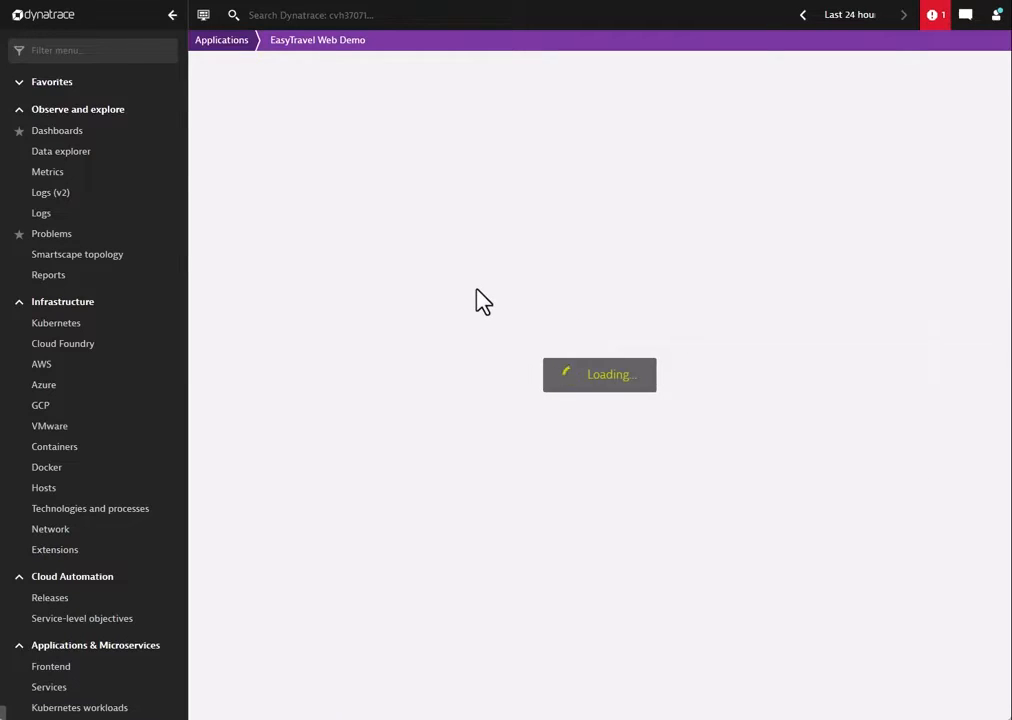
View Enablement and cost control with Real User Monitoring and Session Replay at 100%.
{"action": "left_click", "coordinate": [277, 189]}
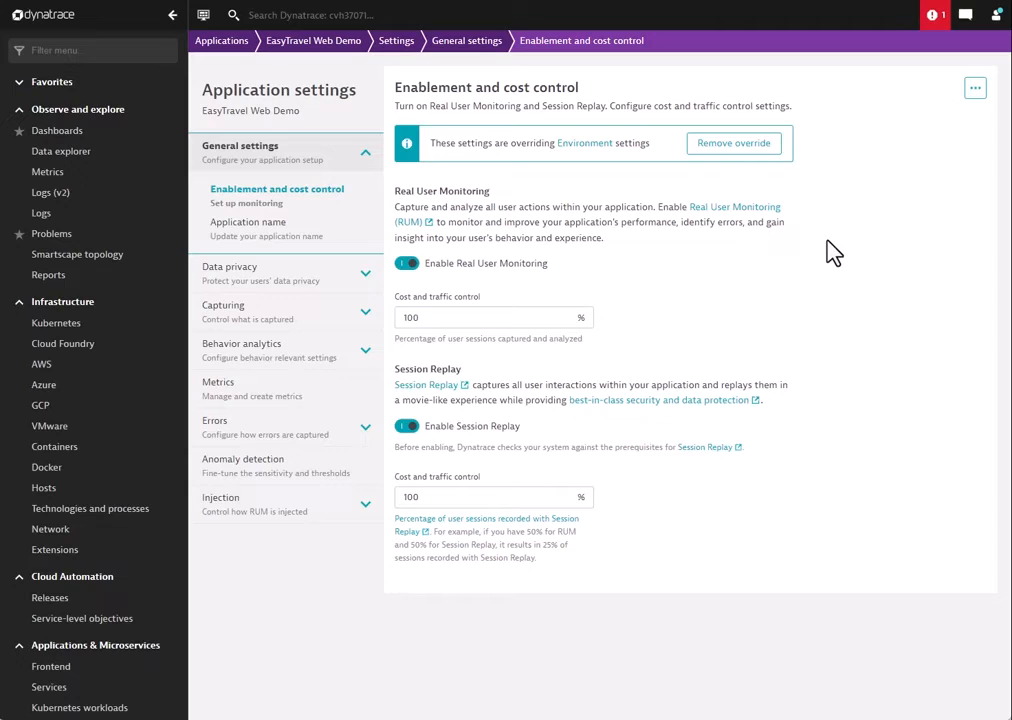
{"action": "mouse_move", "coordinate": [450, 484]}
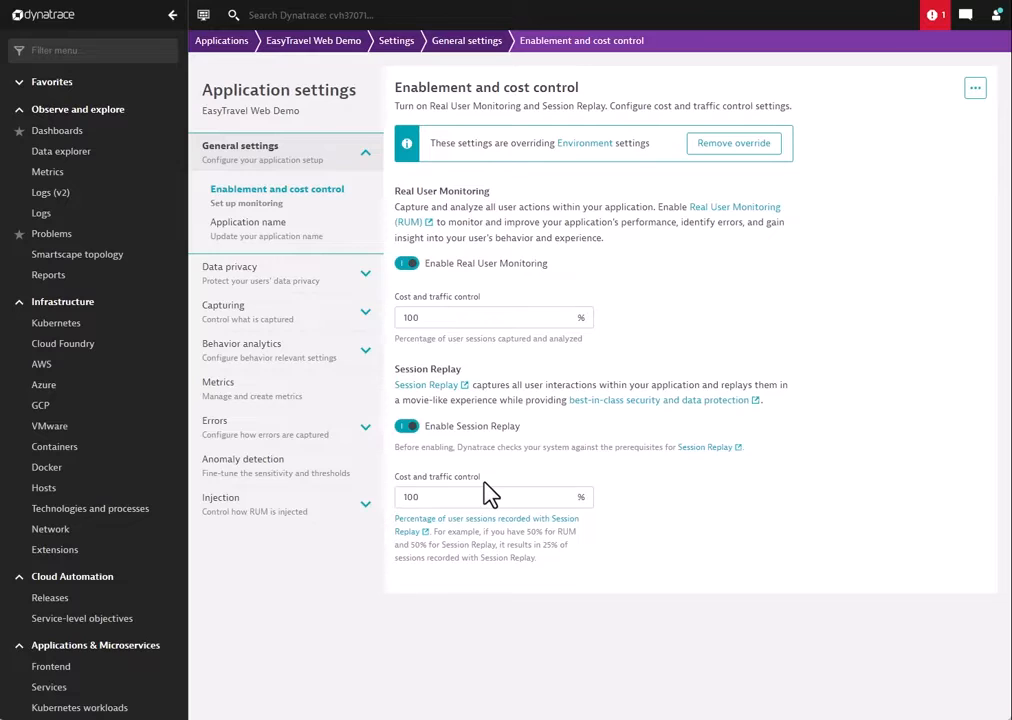
{"action": "mouse_move", "coordinate": [630, 165]}
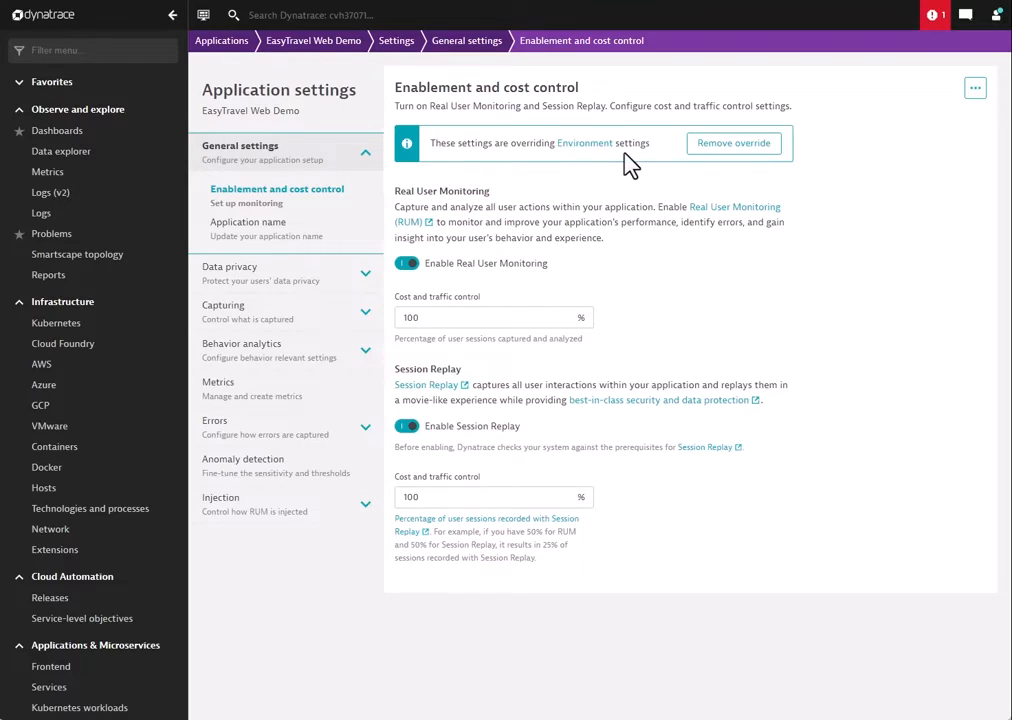
{"action": "mouse_move", "coordinate": [613, 162]}
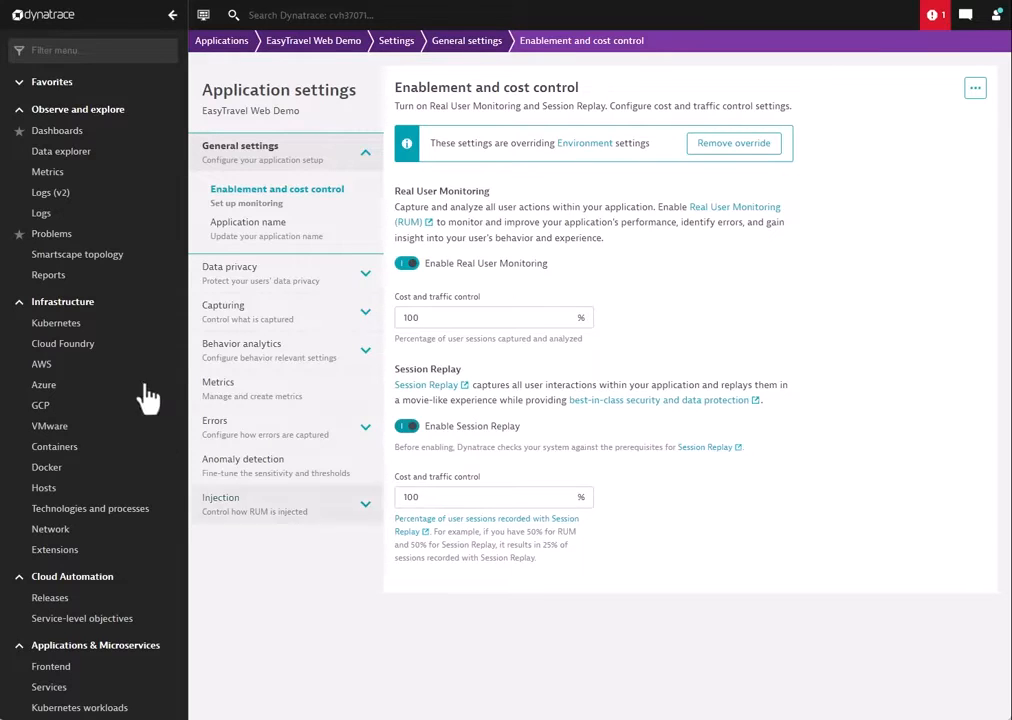
Show Data privacy > General, with end-user IP and GPS masking of all addresses.
{"action": "left_click", "coordinate": [231, 272]}
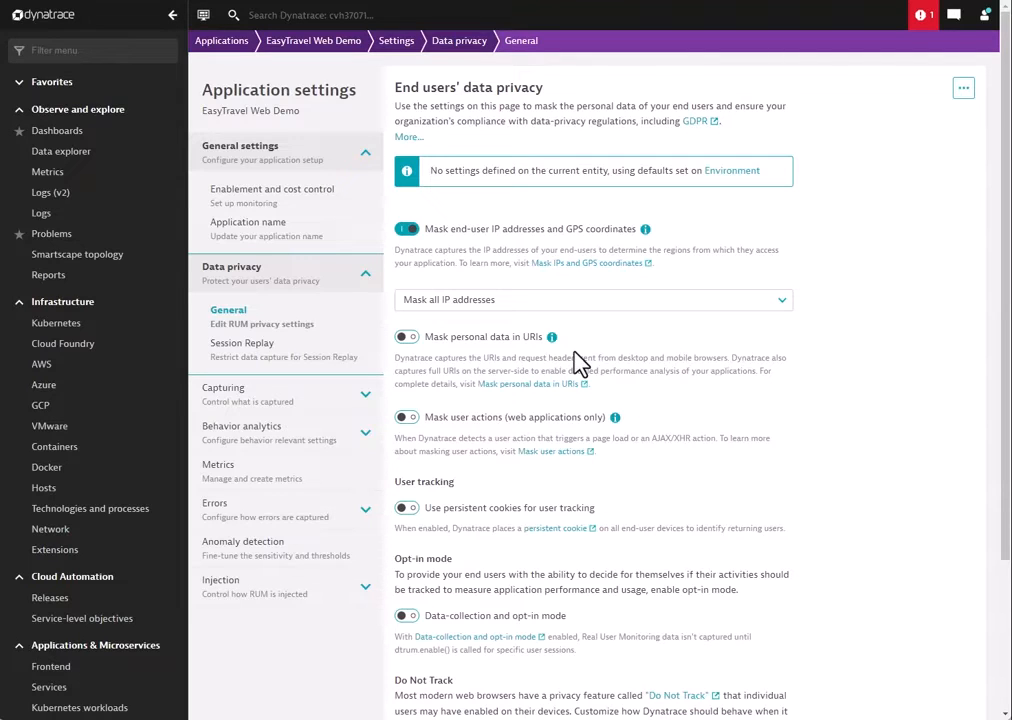
{"action": "mouse_move", "coordinate": [583, 148]}
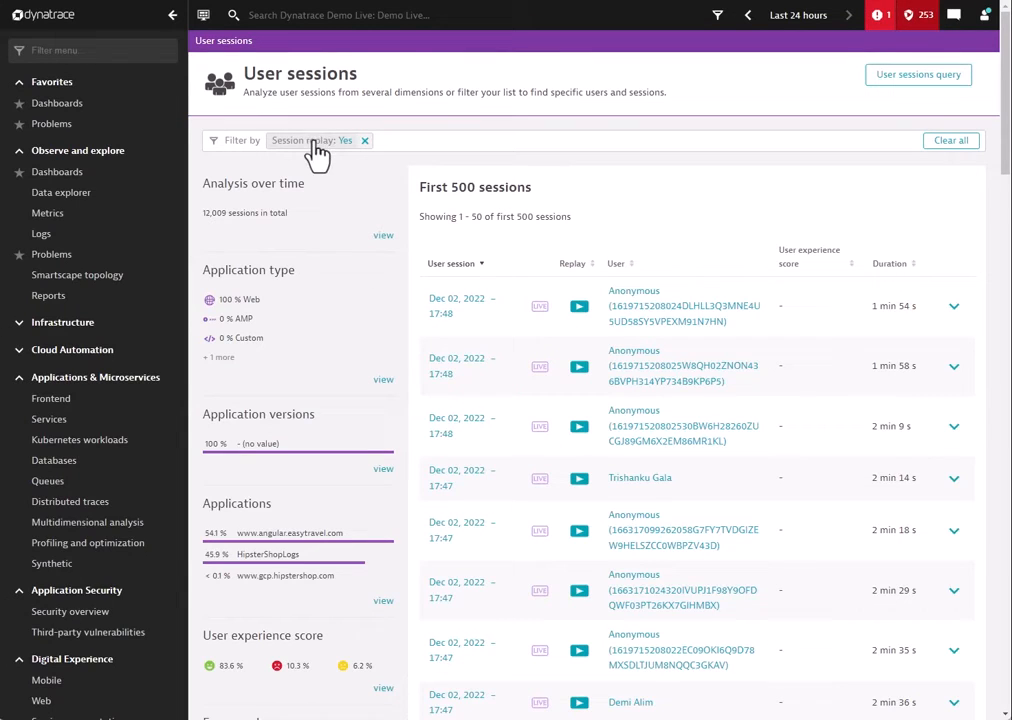
{"action": "mouse_move", "coordinate": [378, 145]}
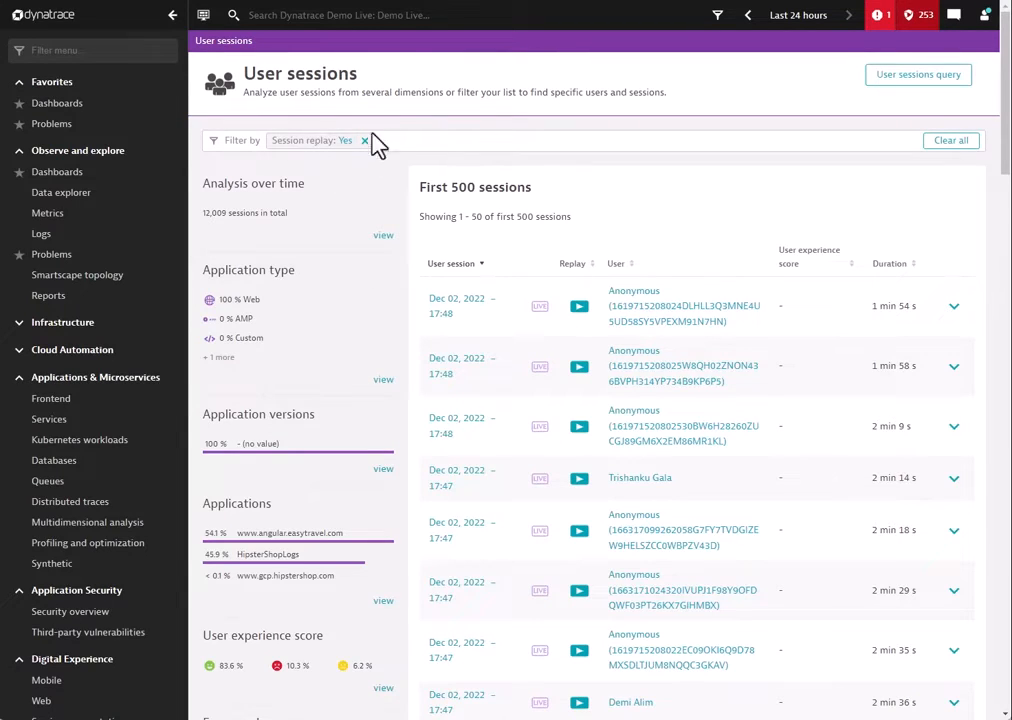
{"action": "mouse_move", "coordinate": [432, 163]}
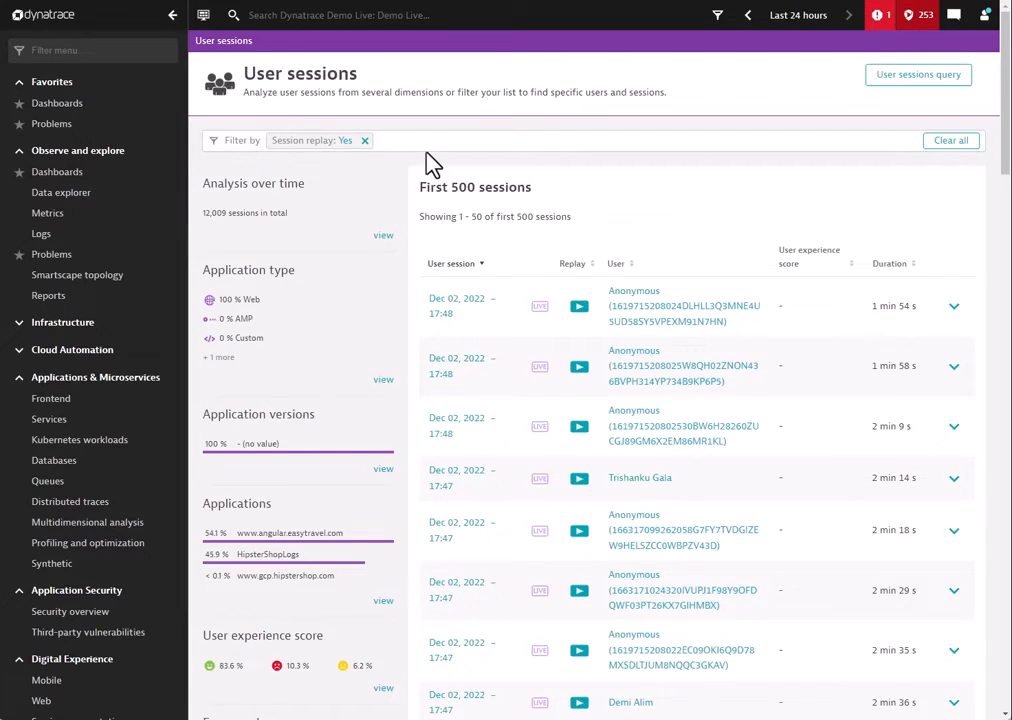
Filter sessions by string property bookingmessage23 equal to E-1234, leaving 66 sessions.
{"action": "left_click", "coordinate": [241, 140]}
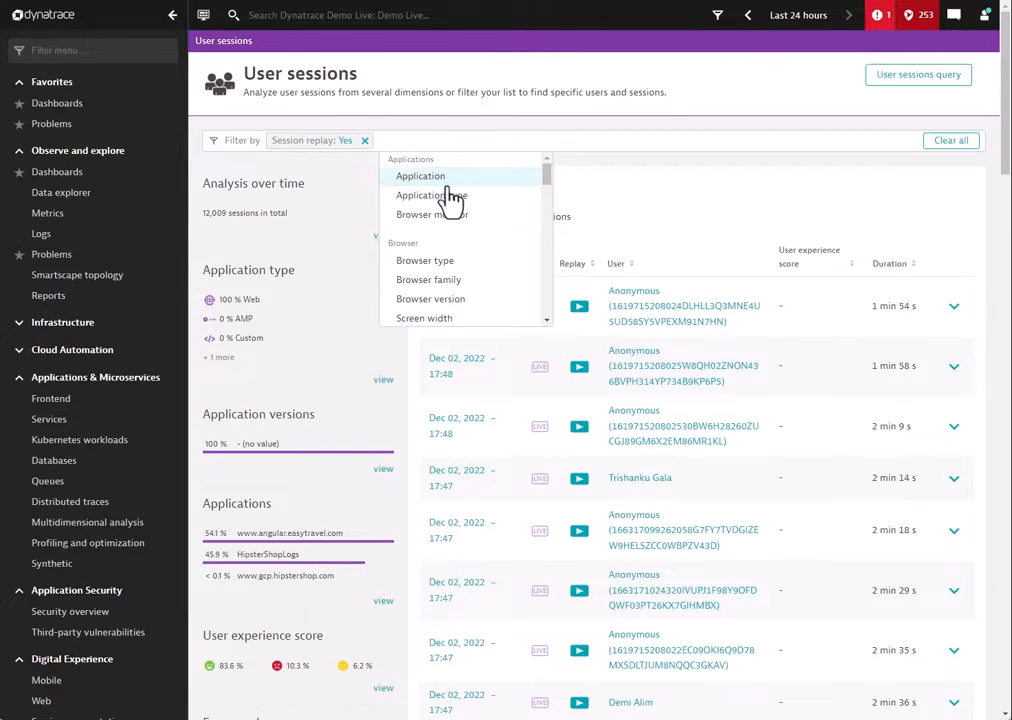
{"action": "scroll", "scroll_direction": "down", "scroll_amount": 3}
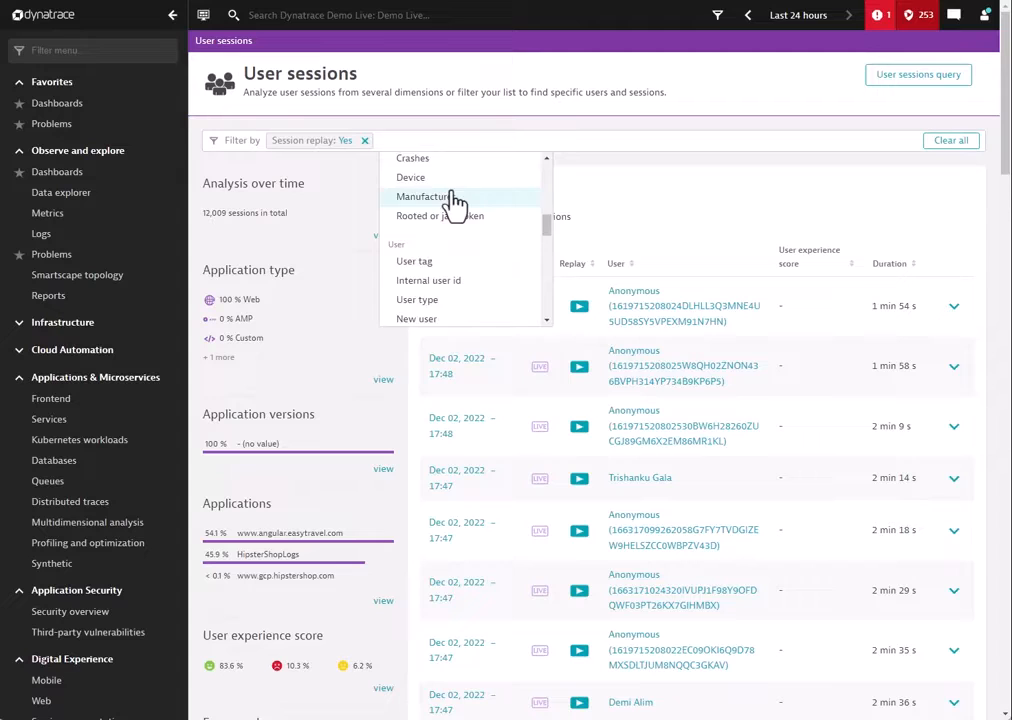
{"action": "scroll", "scroll_direction": "down", "scroll_amount": 3}
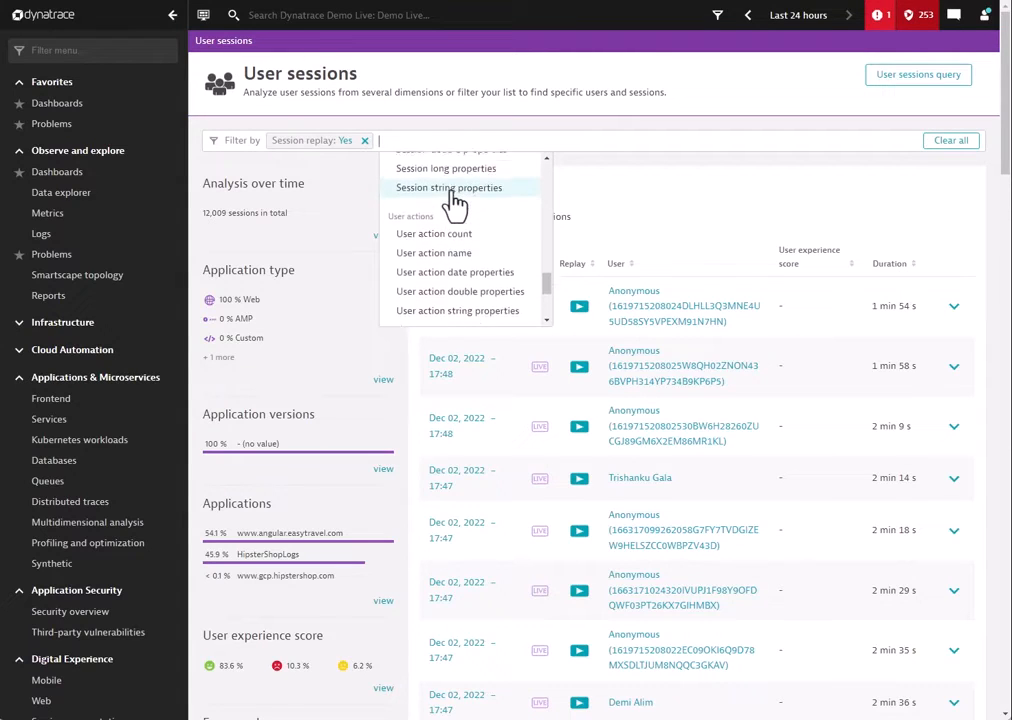
{"action": "scroll", "scroll_direction": "down", "scroll_amount": 3}
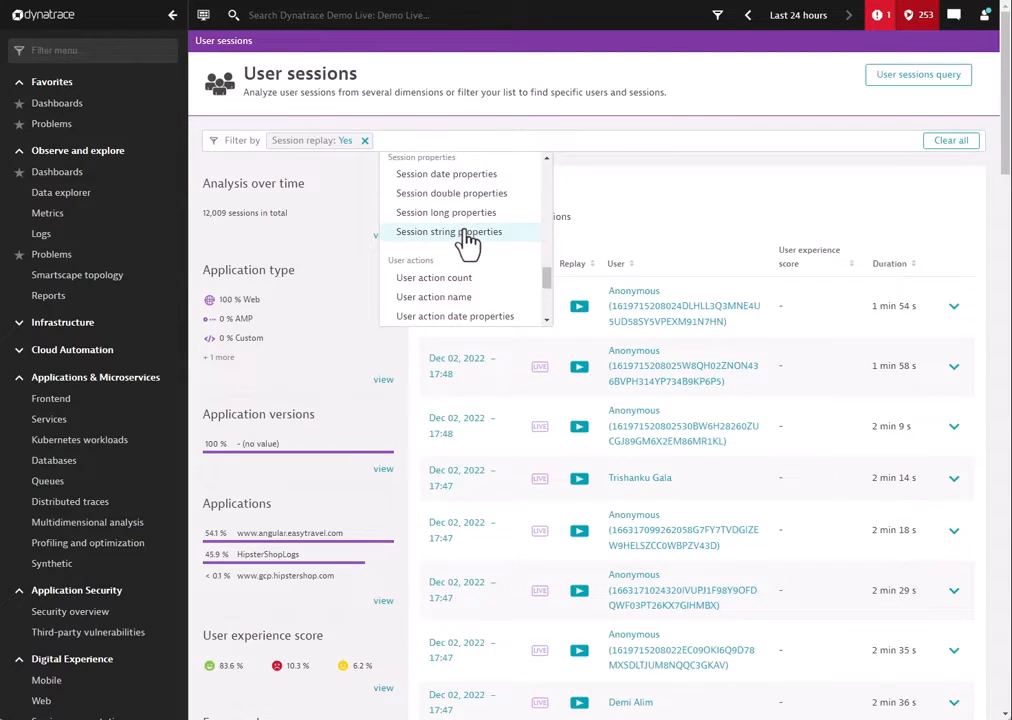
{"action": "left_click", "coordinate": [449, 231]}
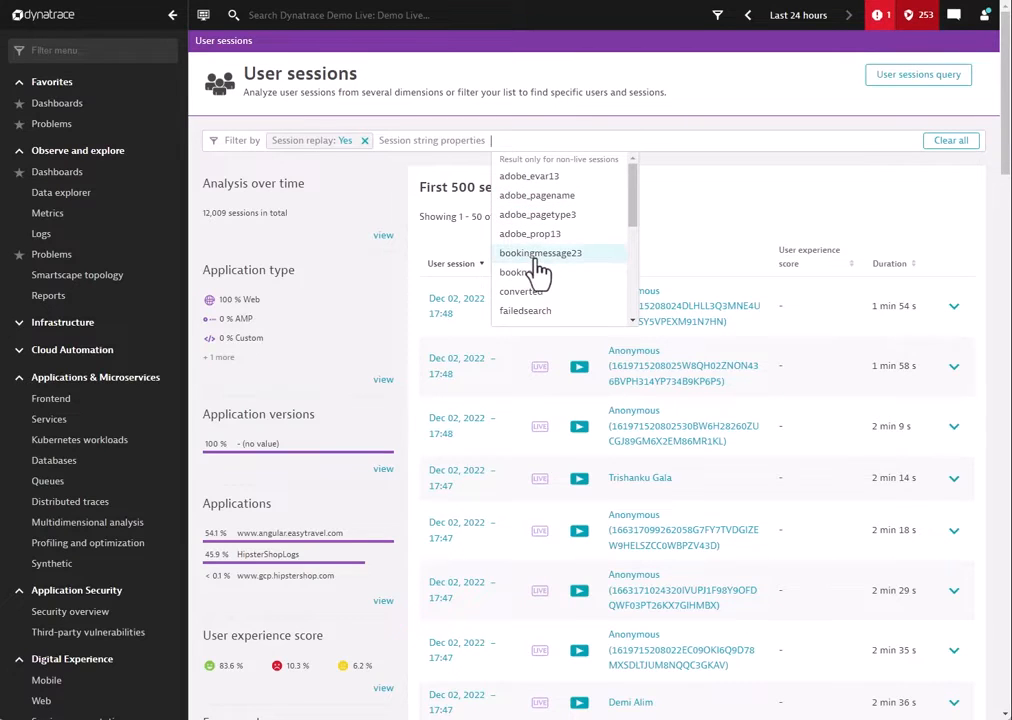
{"action": "left_click", "coordinate": [540, 252]}
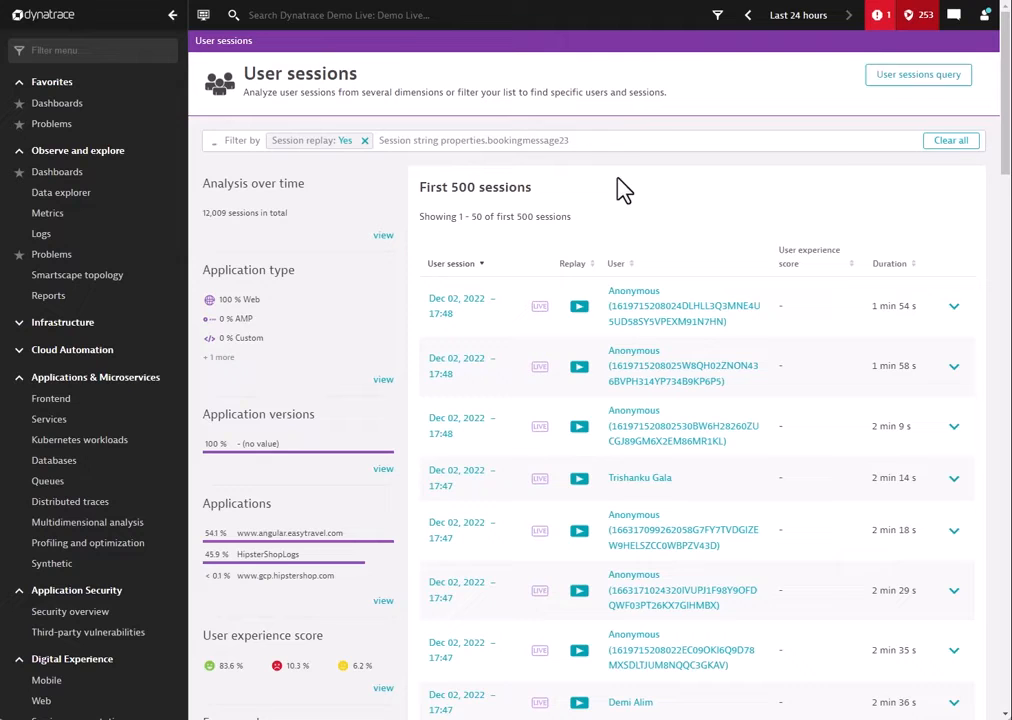
{"action": "left_click", "coordinate": [473, 140]}
{"action": "type", "text": ": E-1234"}
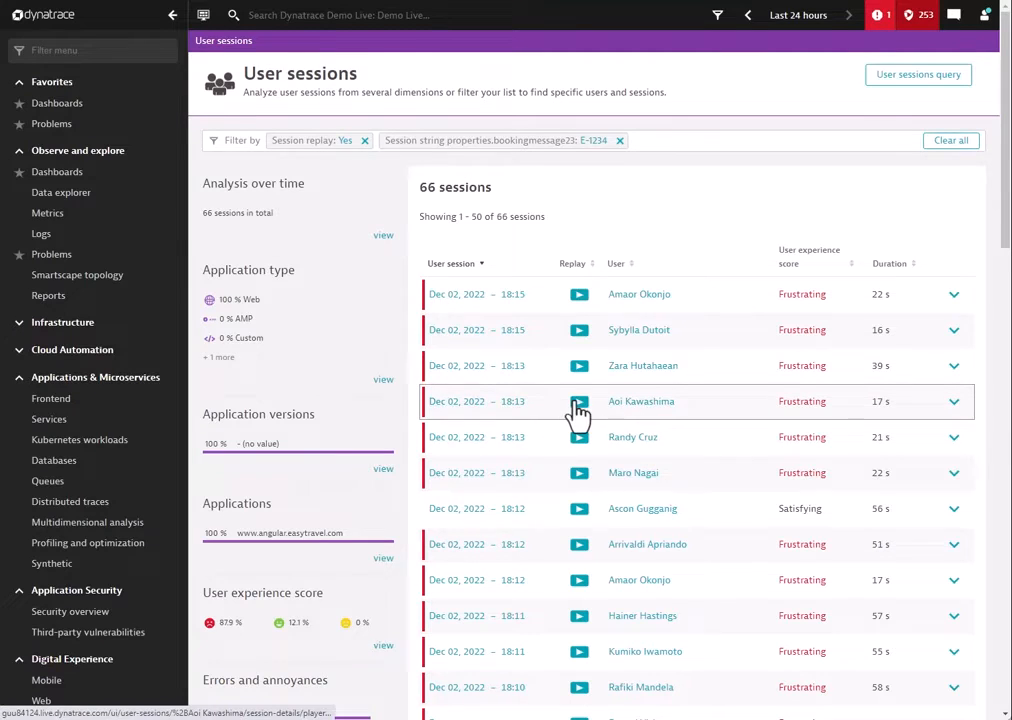
{"action": "left_click", "coordinate": [578, 401]}
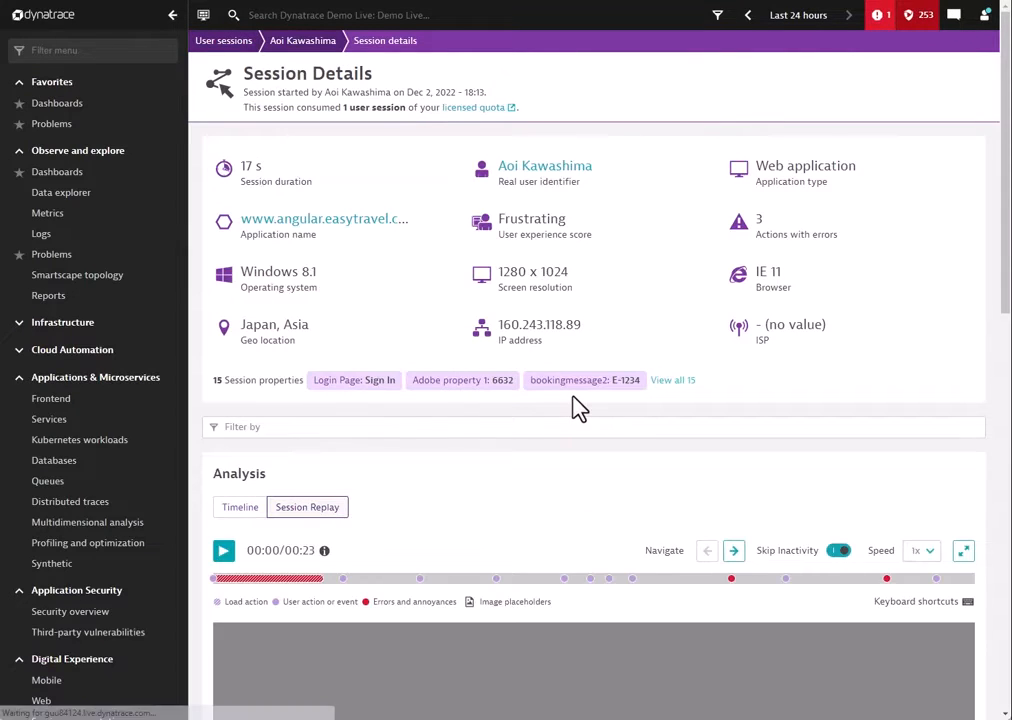
{"action": "mouse_move", "coordinate": [388, 293]}
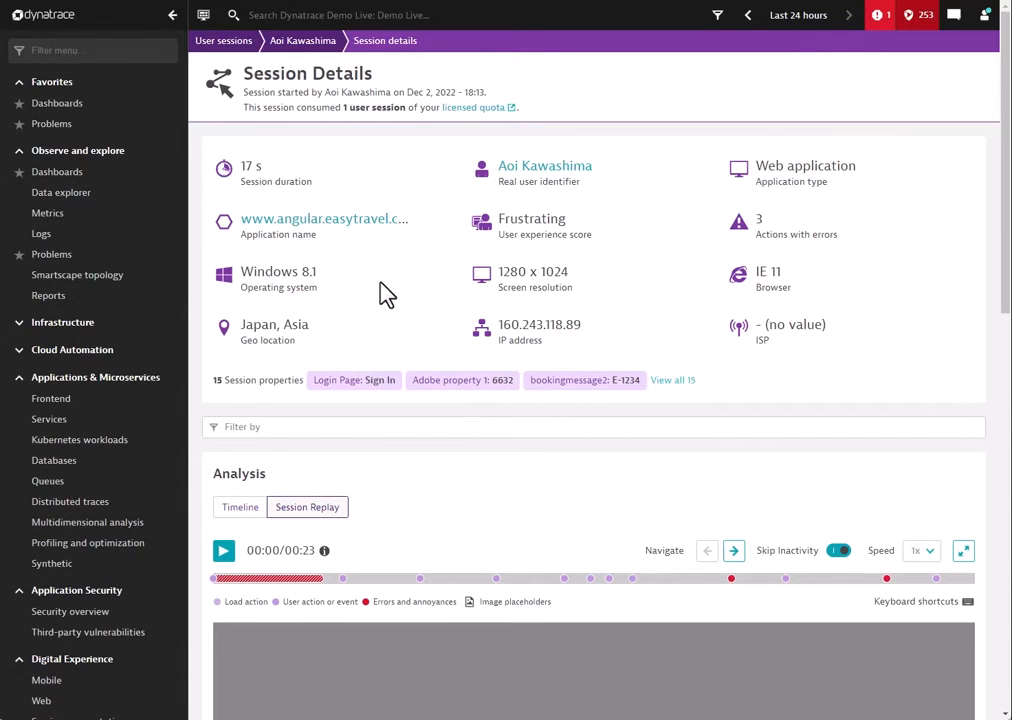
{"action": "mouse_move", "coordinate": [338, 302]}
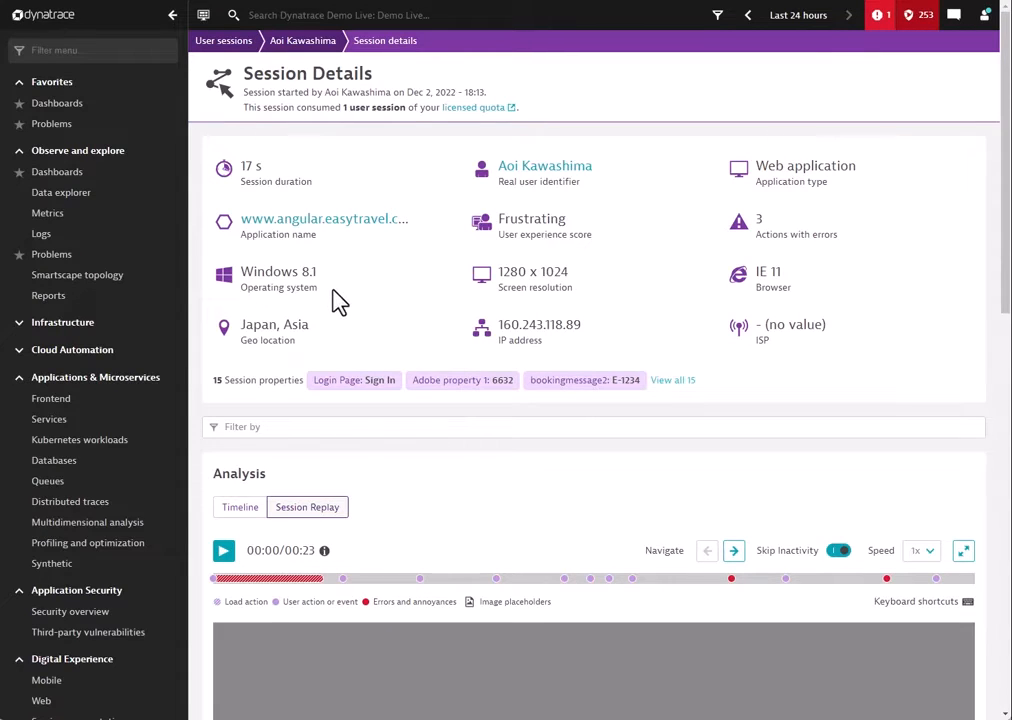
{"action": "mouse_move", "coordinate": [562, 329]}
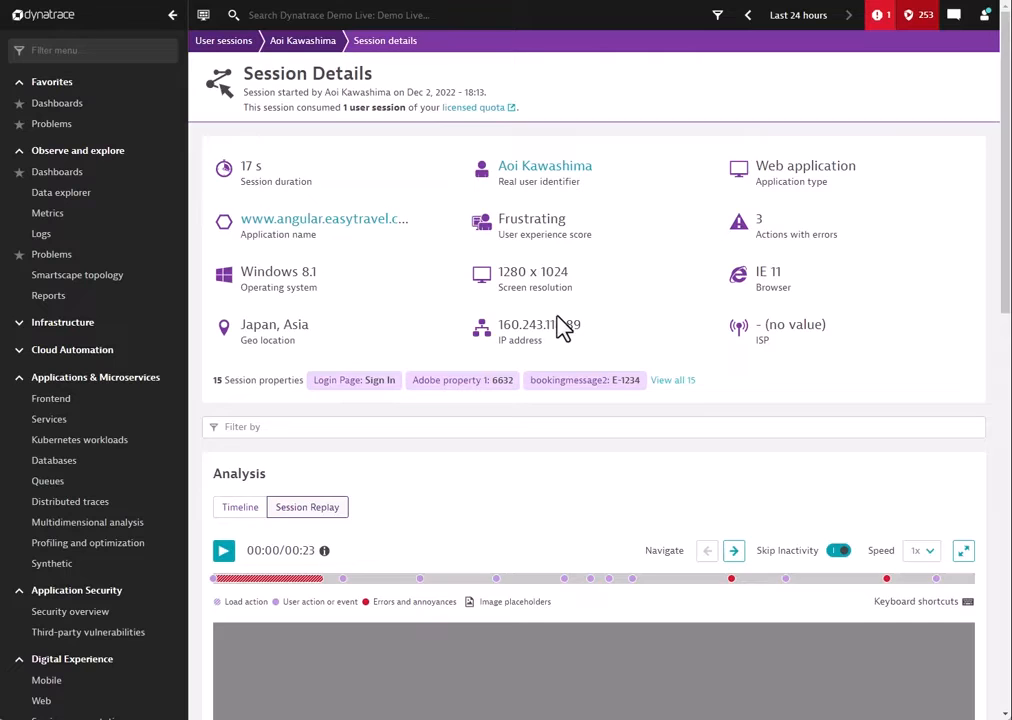
{"action": "scroll", "scroll_direction": "down", "scroll_amount": 3}
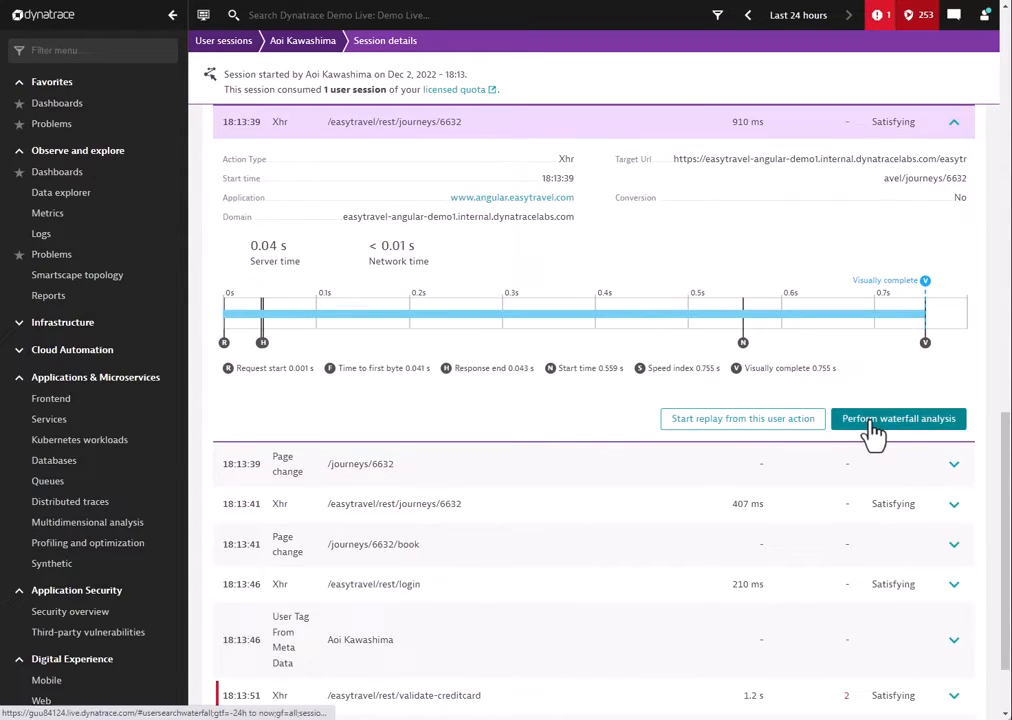
Run waterfall analysis for the /easytravel/rest/journeys/6632 action and inspect an XHR request.
{"action": "left_click", "coordinate": [897, 418]}
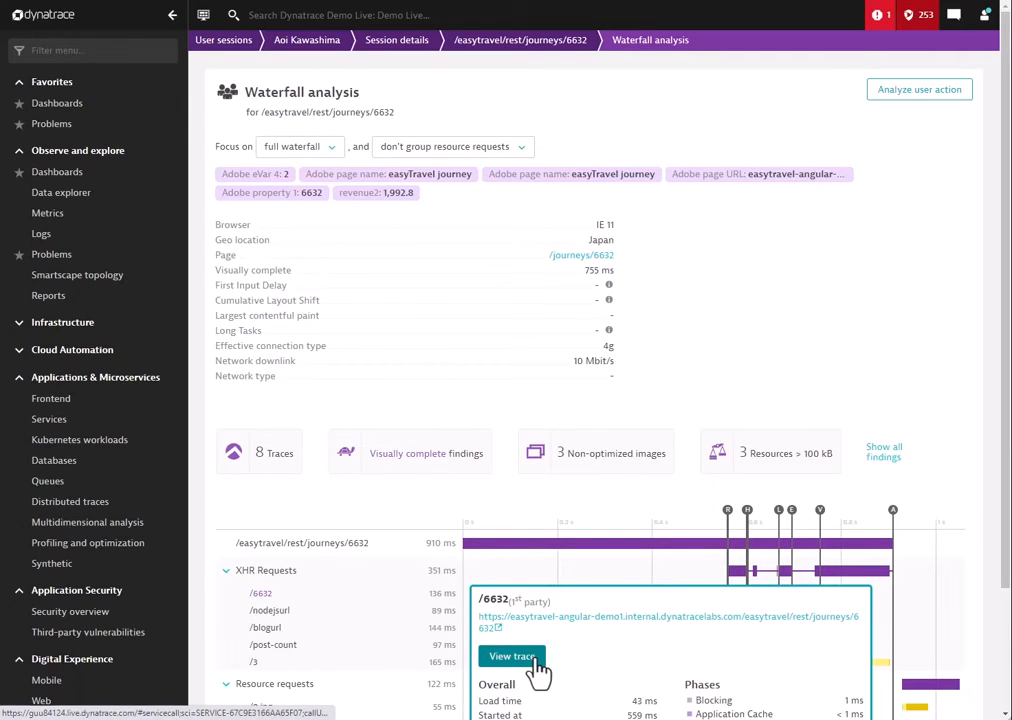
{"action": "mouse_move", "coordinate": [540, 215]}
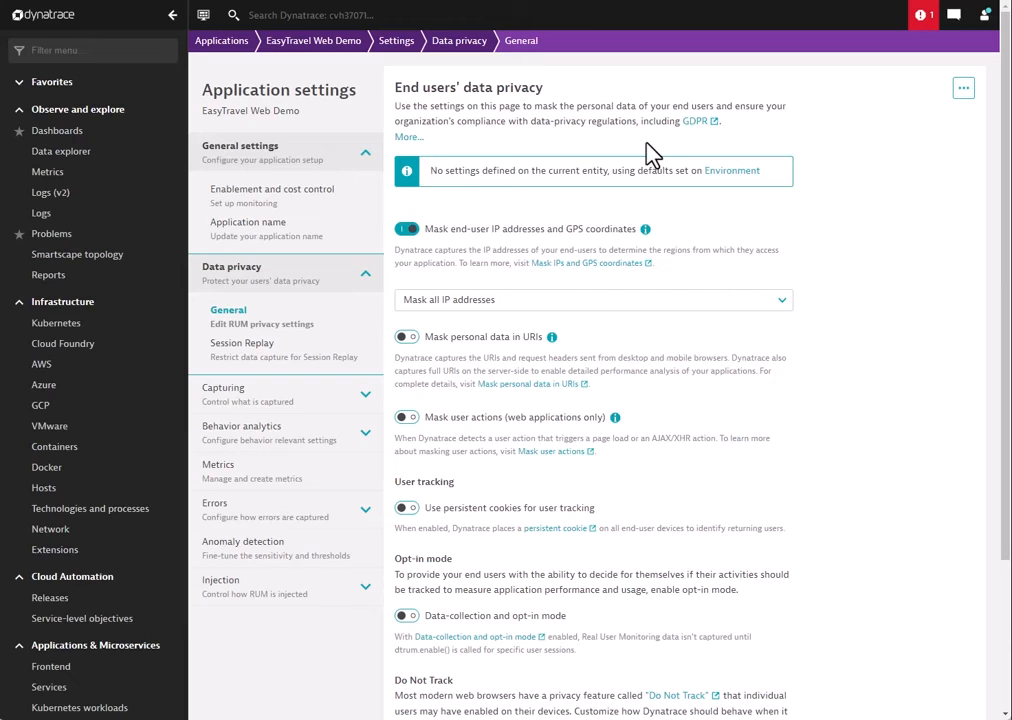
{"action": "mouse_move", "coordinate": [368, 312]}
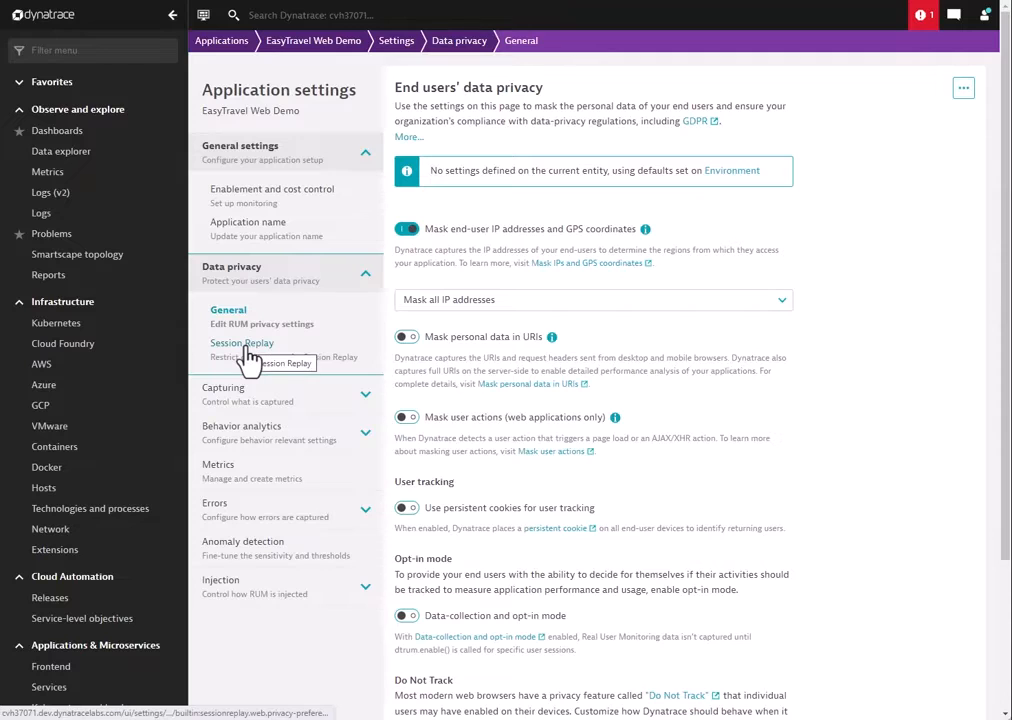
Show Session Replay privacy settings with URL exclusion and content masking options.
{"action": "left_click", "coordinate": [242, 343]}
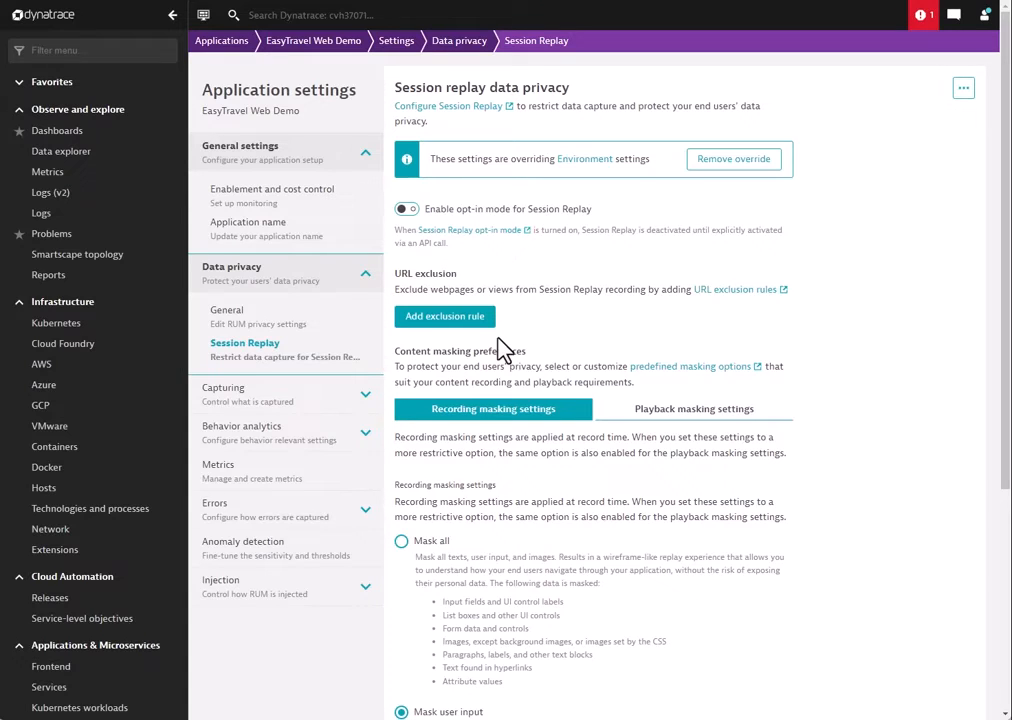
{"action": "mouse_move", "coordinate": [630, 388]}
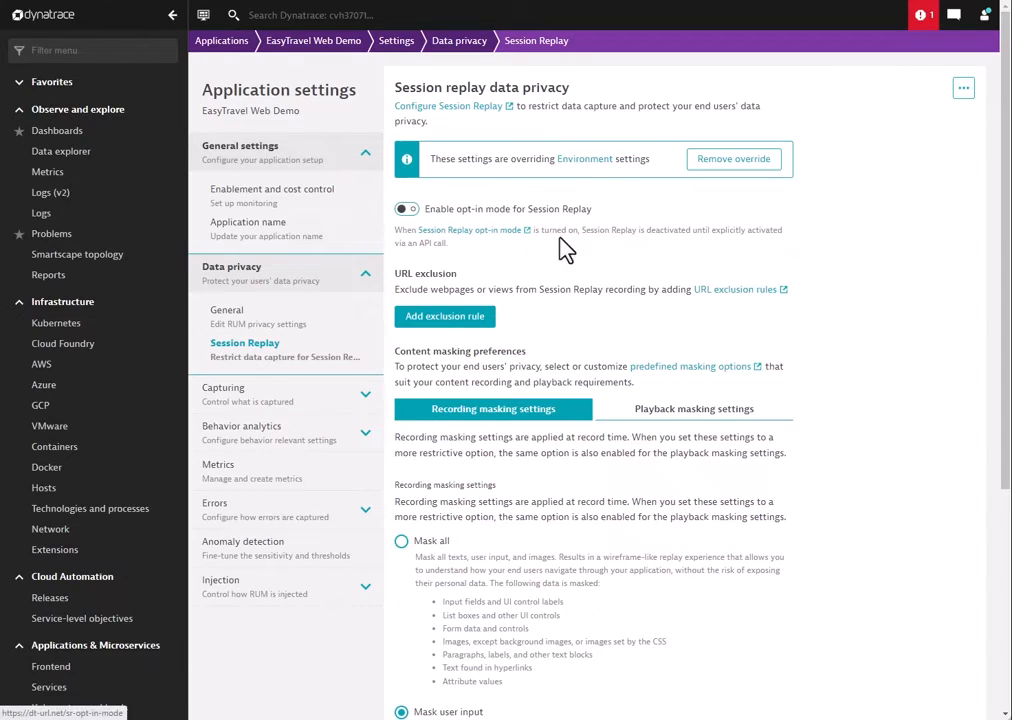
{"action": "mouse_move", "coordinate": [780, 275]}
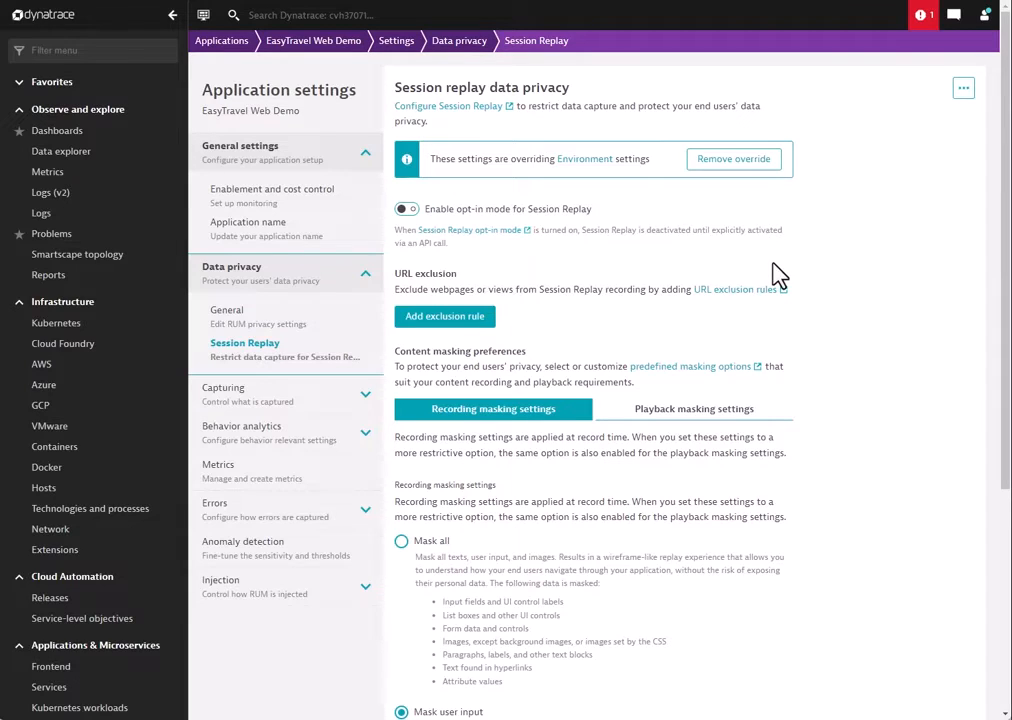
{"action": "mouse_move", "coordinate": [518, 322]}
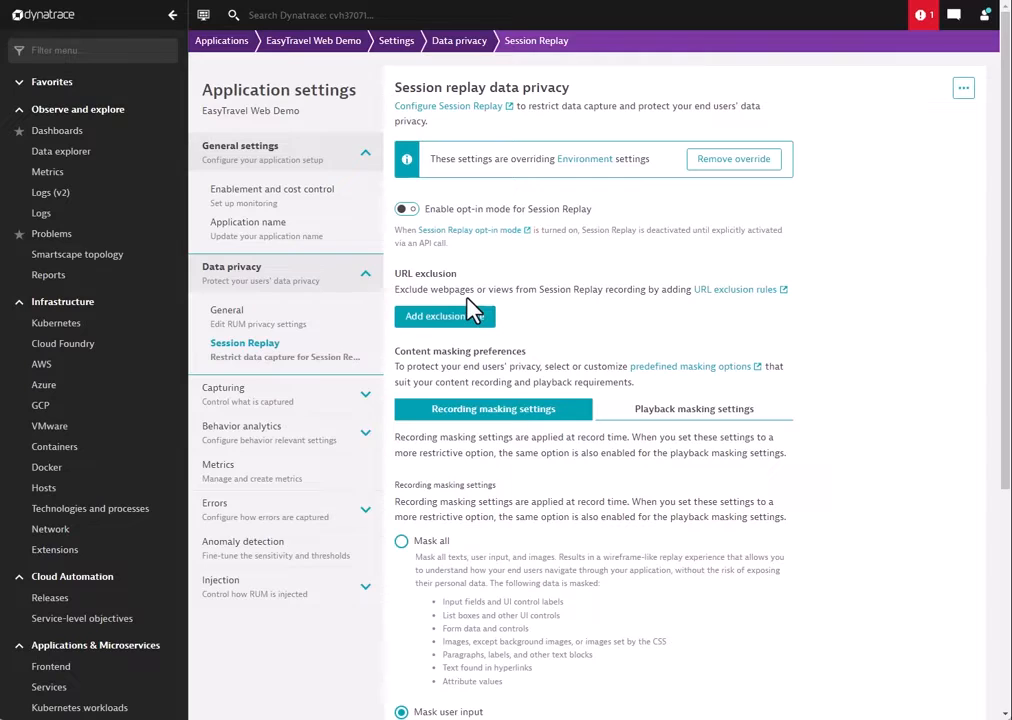
{"action": "mouse_move", "coordinate": [485, 94]}
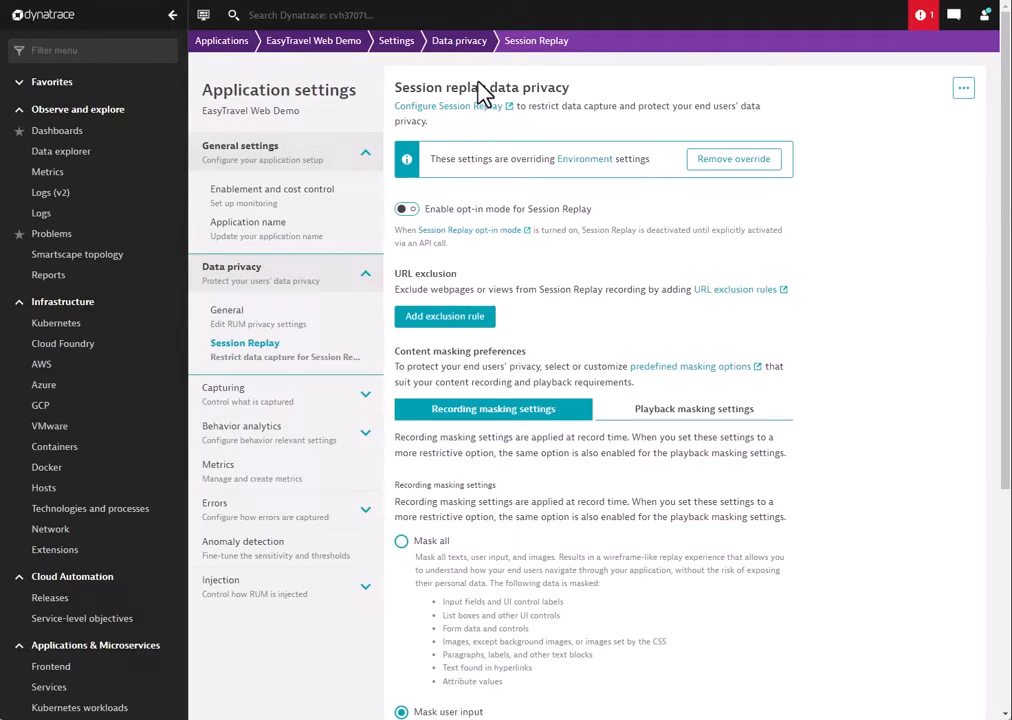
{"action": "mouse_move", "coordinate": [780, 370]}
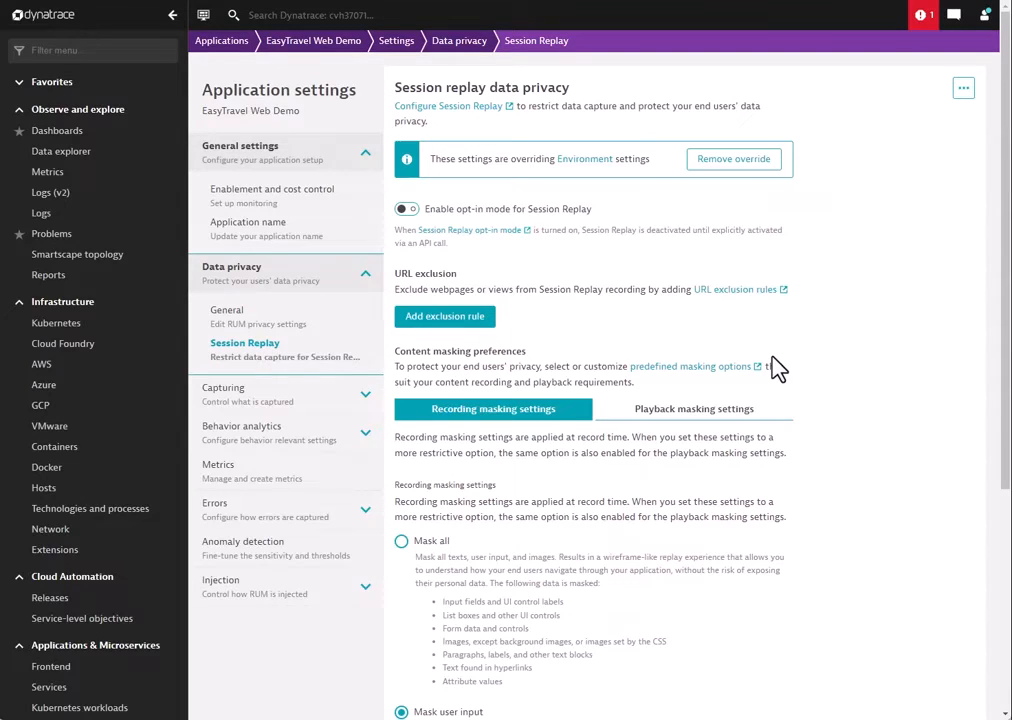
{"action": "scroll", "scroll_direction": "down", "scroll_amount": 3}
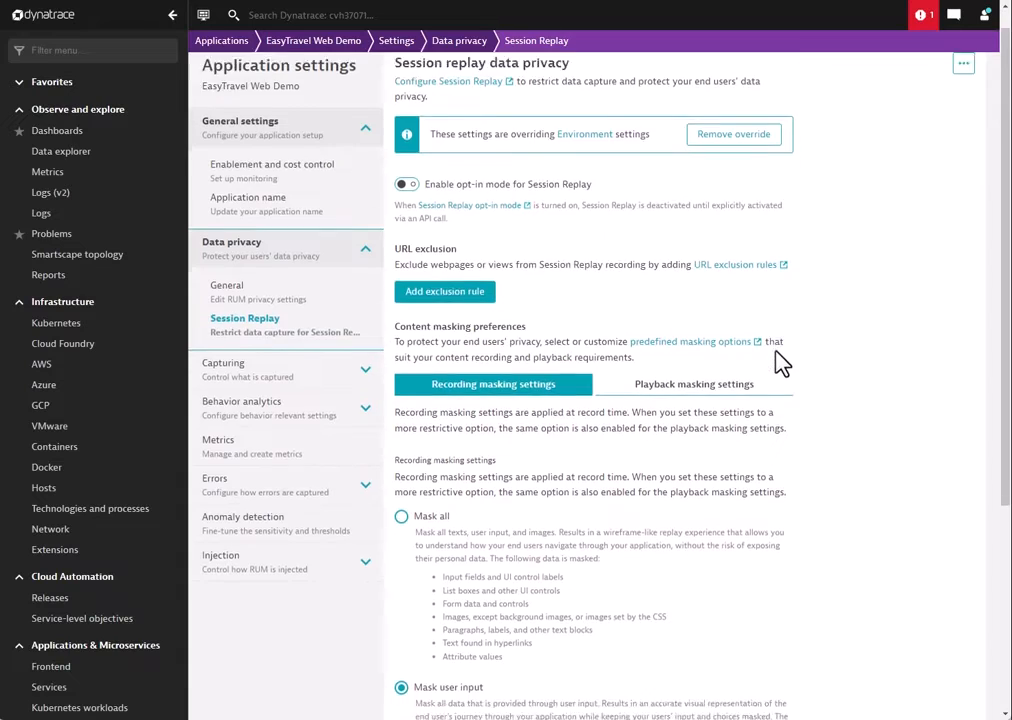
{"action": "scroll", "scroll_direction": "down", "scroll_amount": 3}
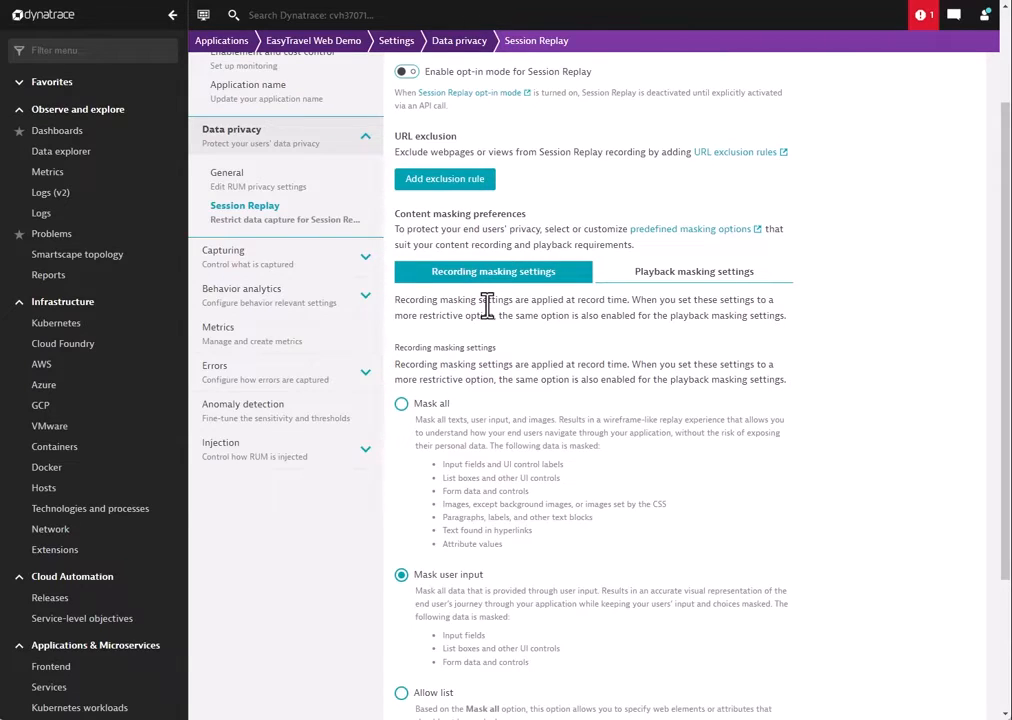
{"action": "mouse_move", "coordinate": [490, 275]}
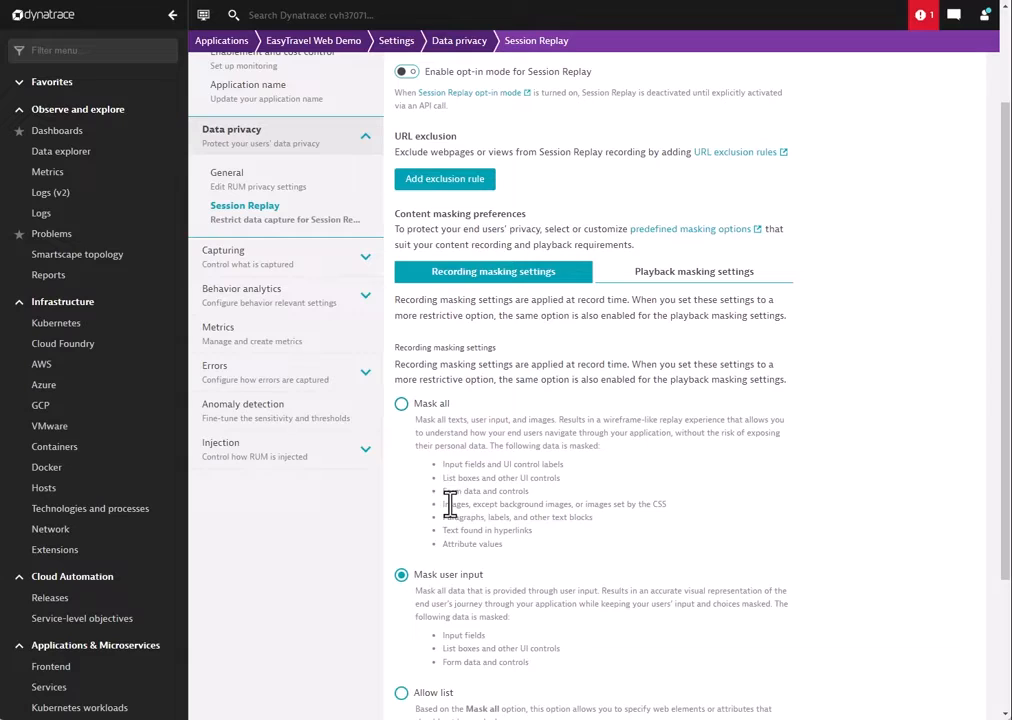
{"action": "mouse_move", "coordinate": [437, 472]}
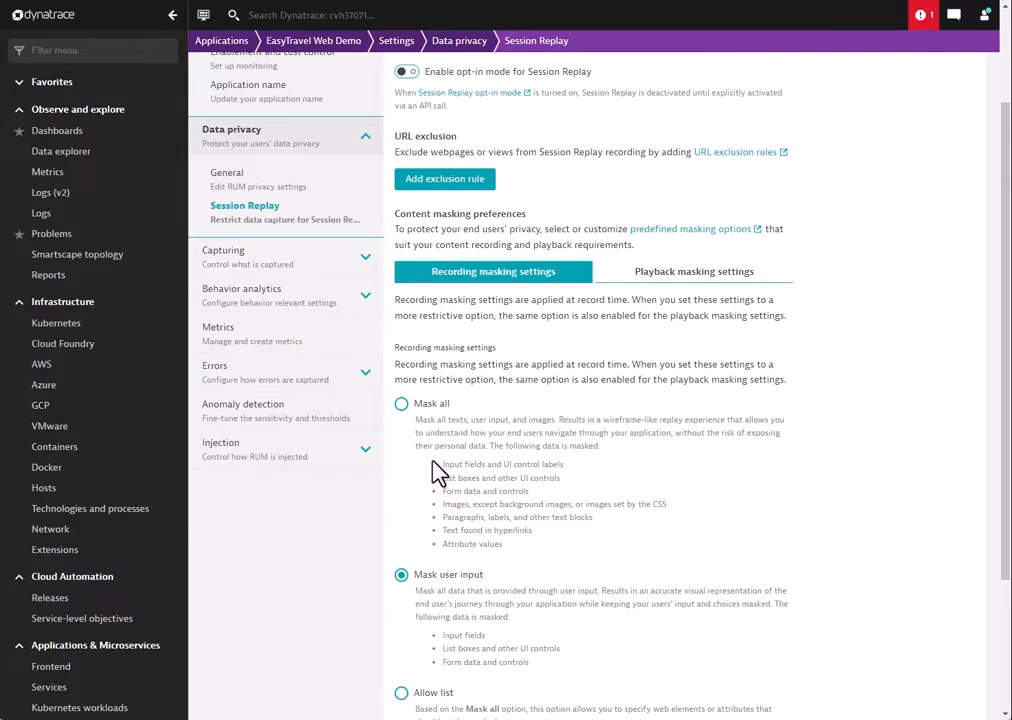
{"action": "mouse_move", "coordinate": [460, 467]}
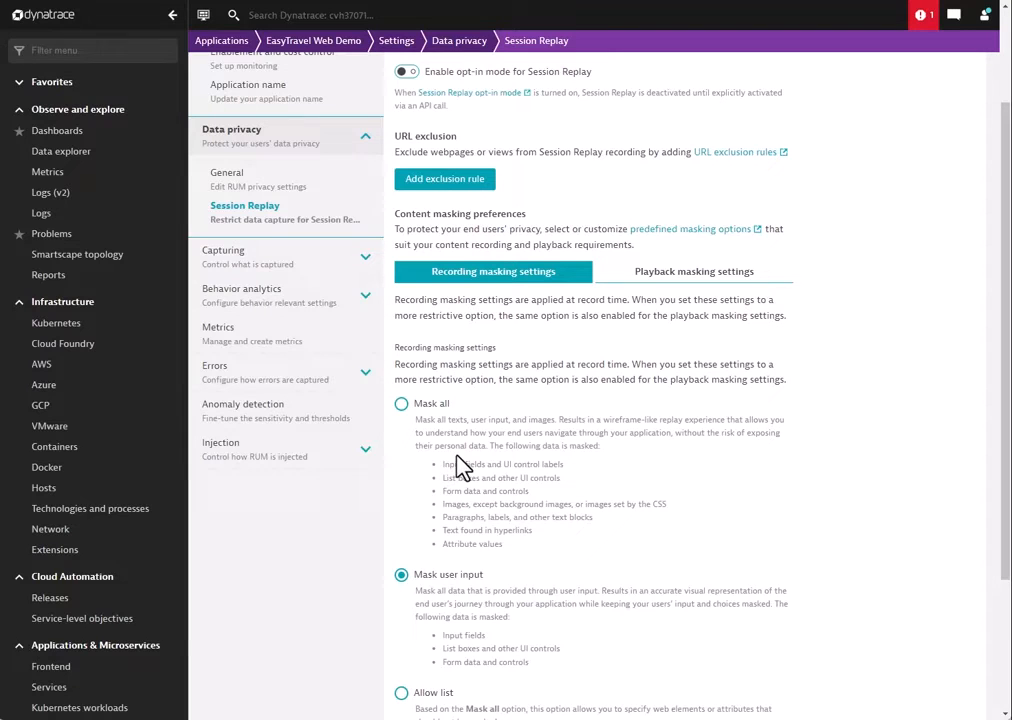
{"action": "scroll", "scroll_direction": "down", "scroll_amount": 3}
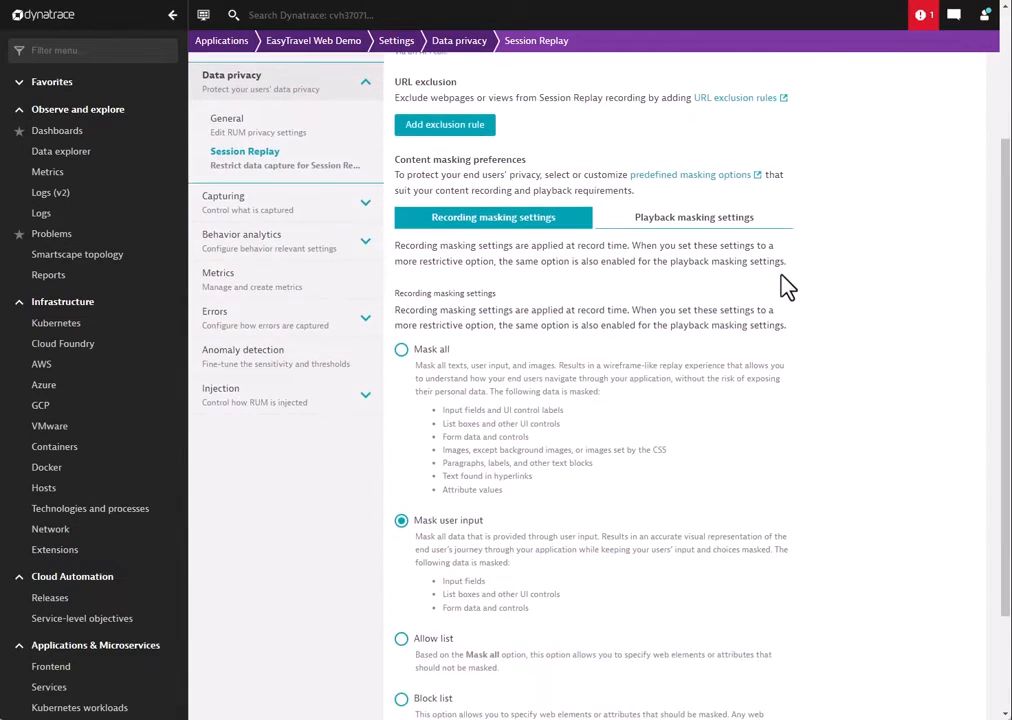
{"action": "scroll", "scroll_direction": "down", "scroll_amount": 3}
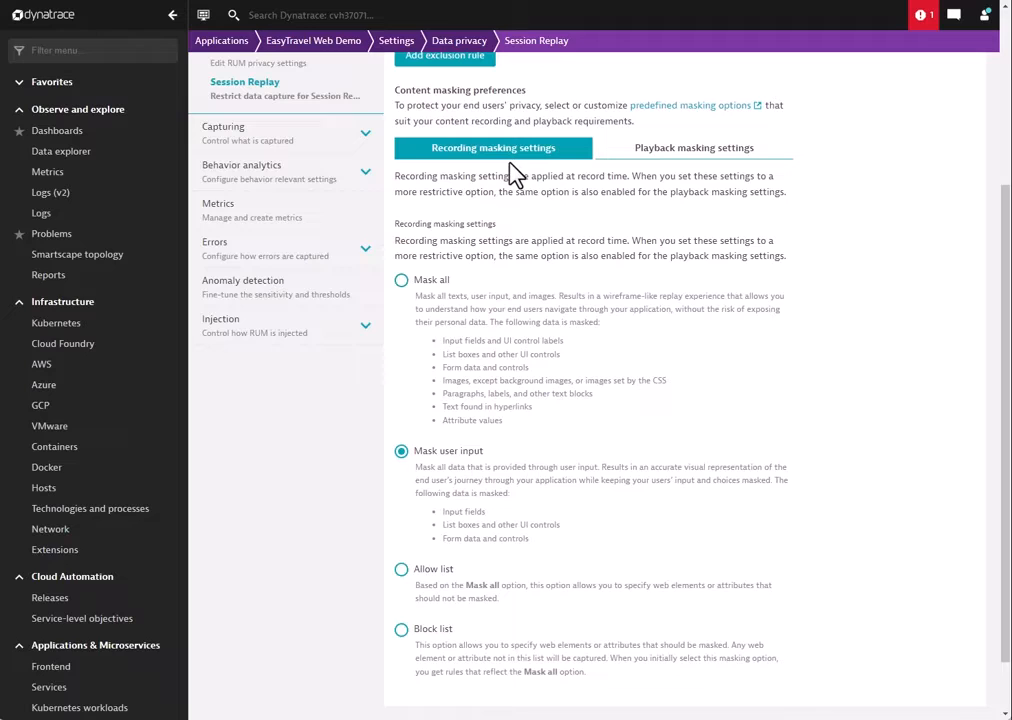
{"action": "scroll", "scroll_direction": "down", "scroll_amount": 3}
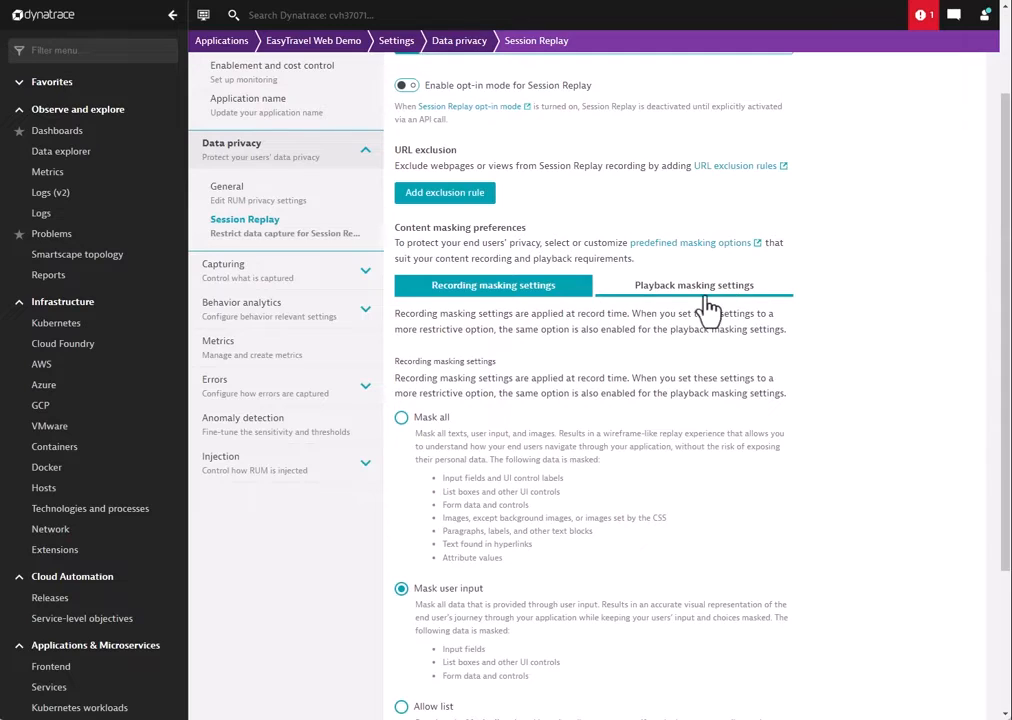
Set recording masking to Mask all and playback masking to Mask user input, unsaved.
{"action": "left_click", "coordinate": [693, 285]}
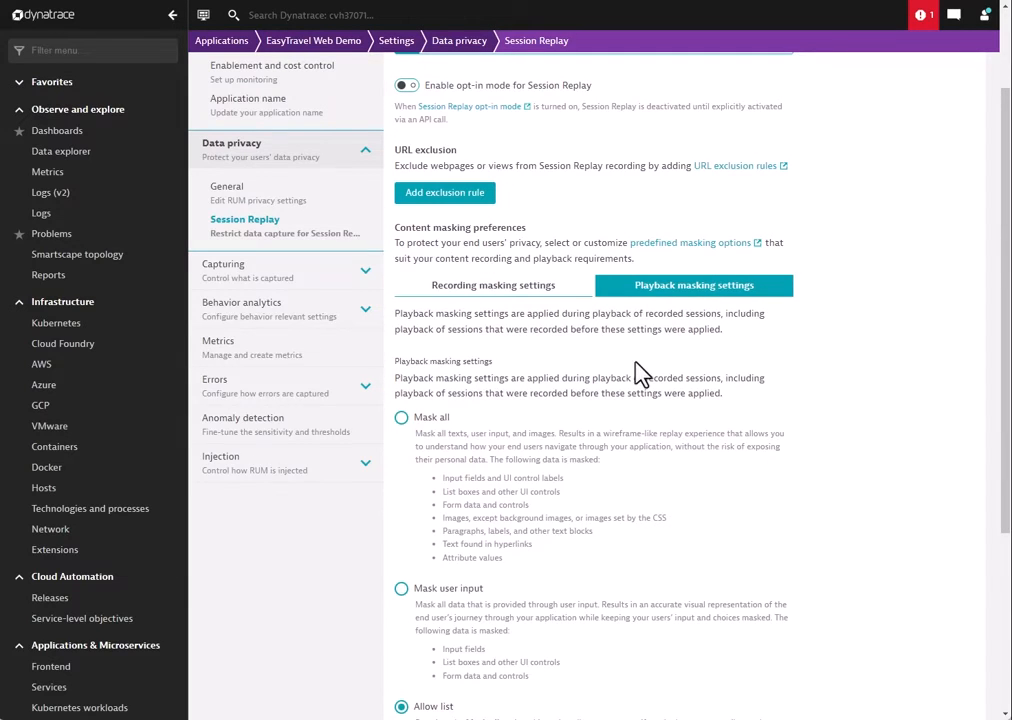
{"action": "mouse_move", "coordinate": [450, 433]}
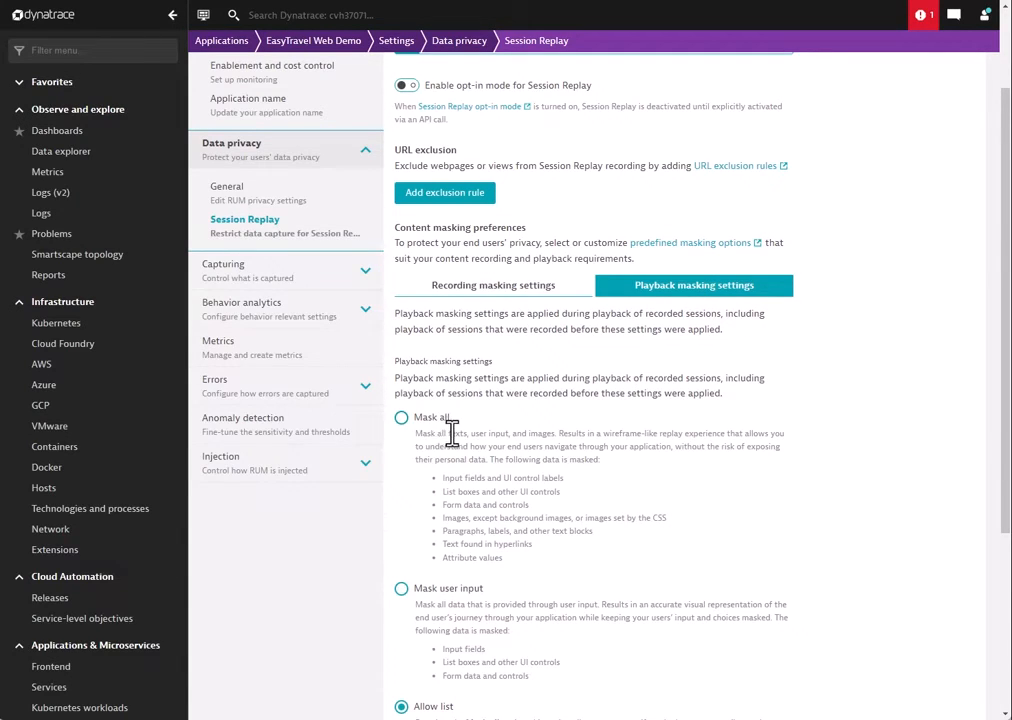
{"action": "scroll", "scroll_direction": "down", "scroll_amount": 3}
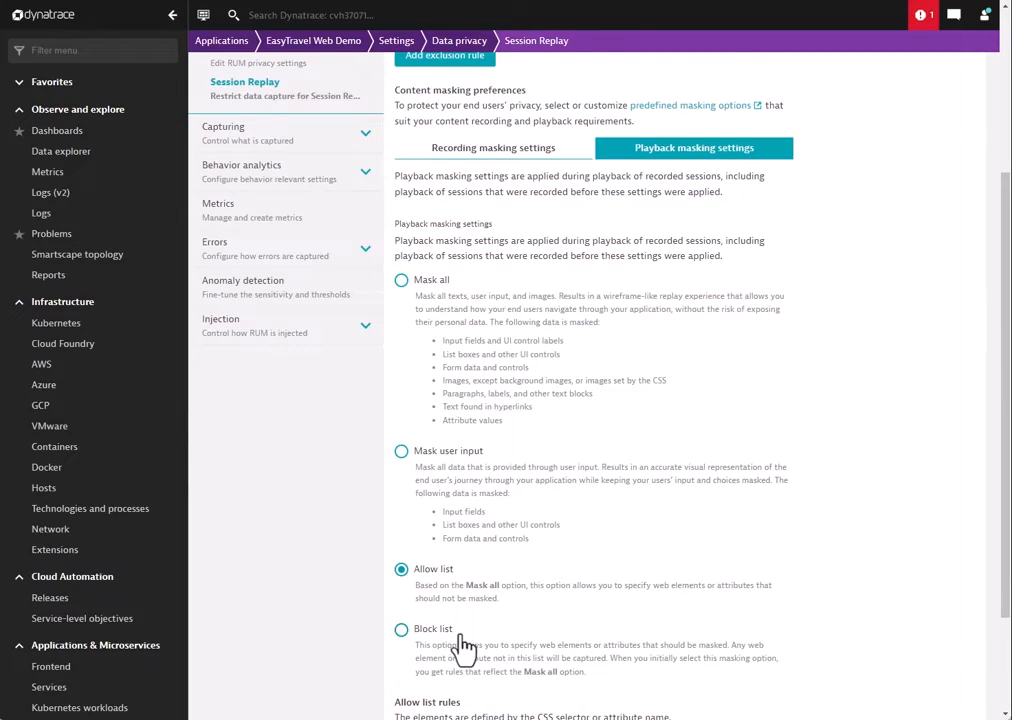
{"action": "scroll", "scroll_direction": "down", "scroll_amount": 3}
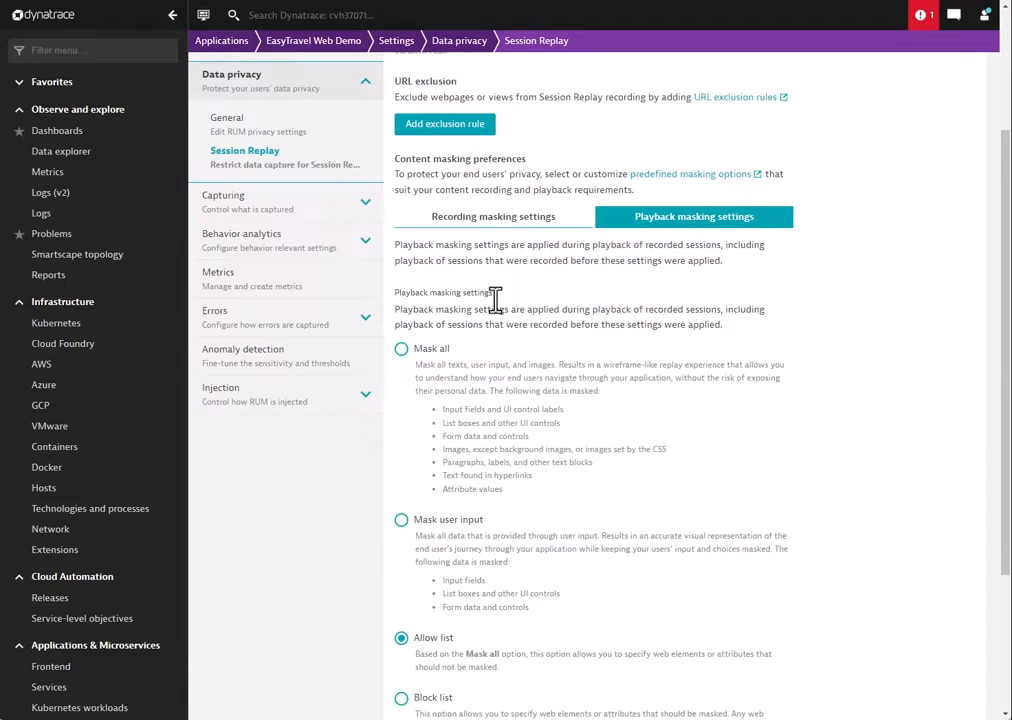
{"action": "left_click", "coordinate": [492, 216]}
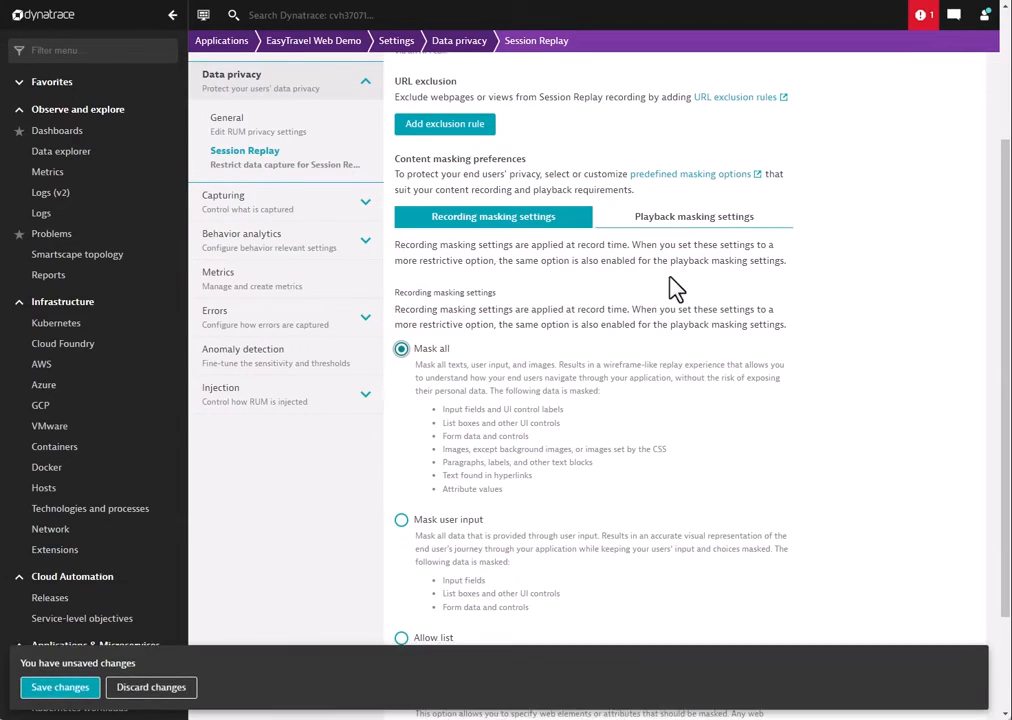
{"action": "left_click", "coordinate": [694, 216]}
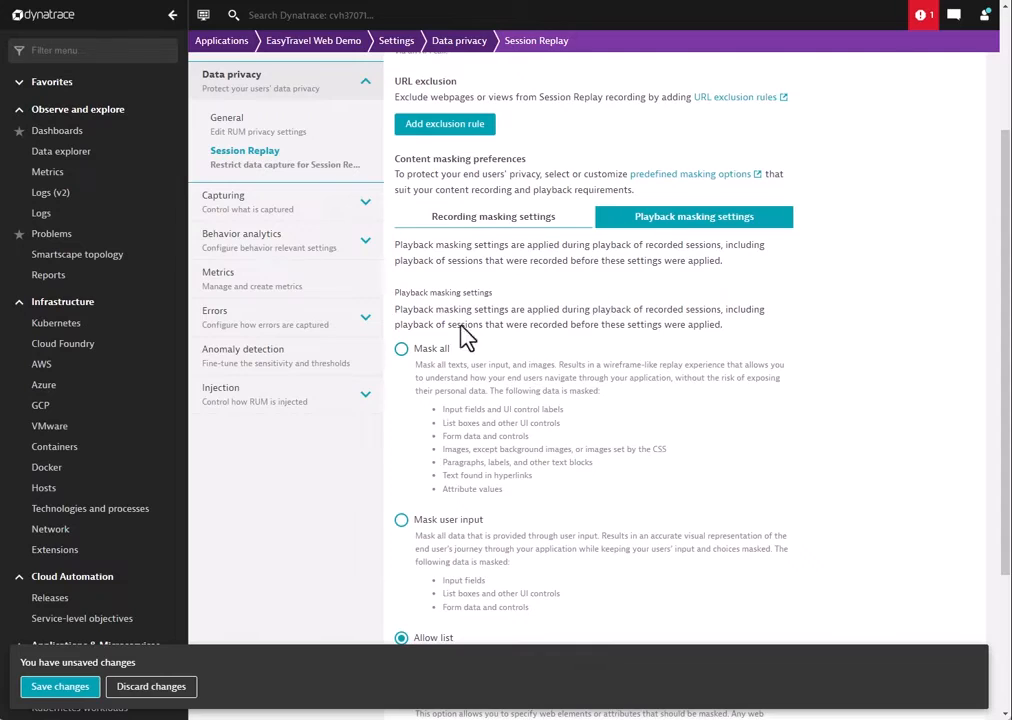
{"action": "left_click", "coordinate": [401, 519]}
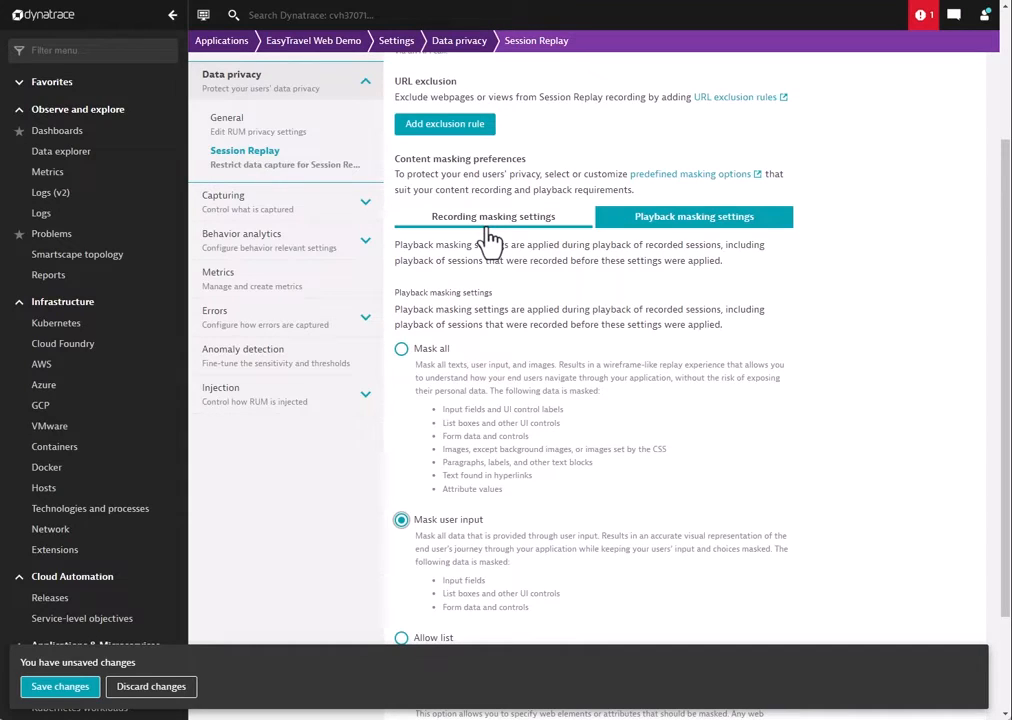
{"action": "left_click", "coordinate": [493, 216]}
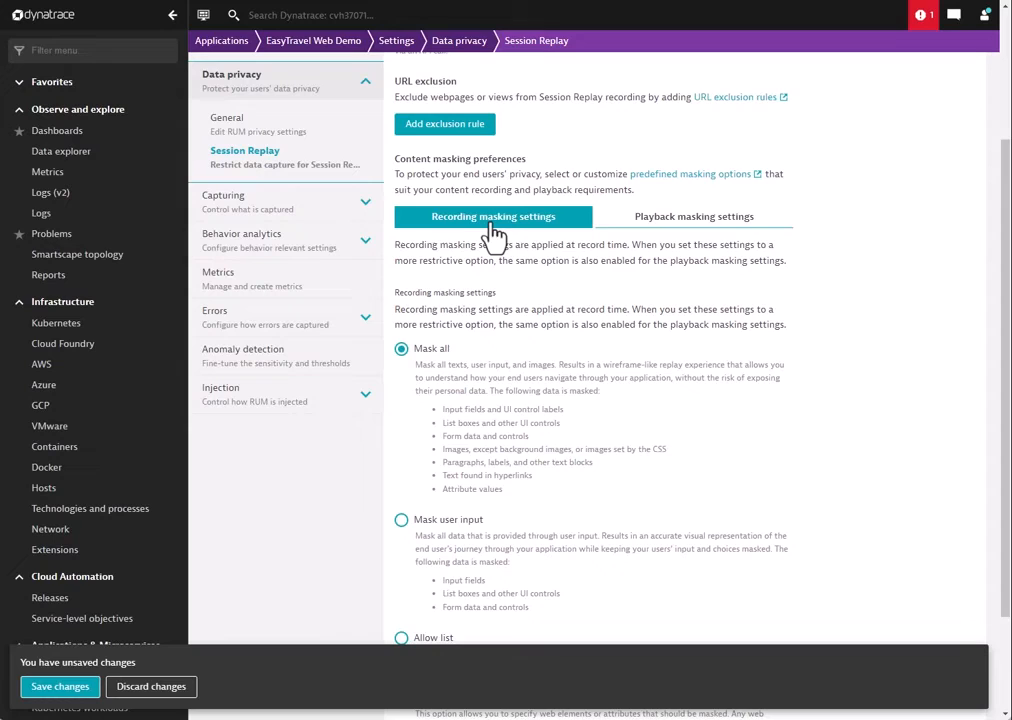
{"action": "left_click", "coordinate": [693, 216]}
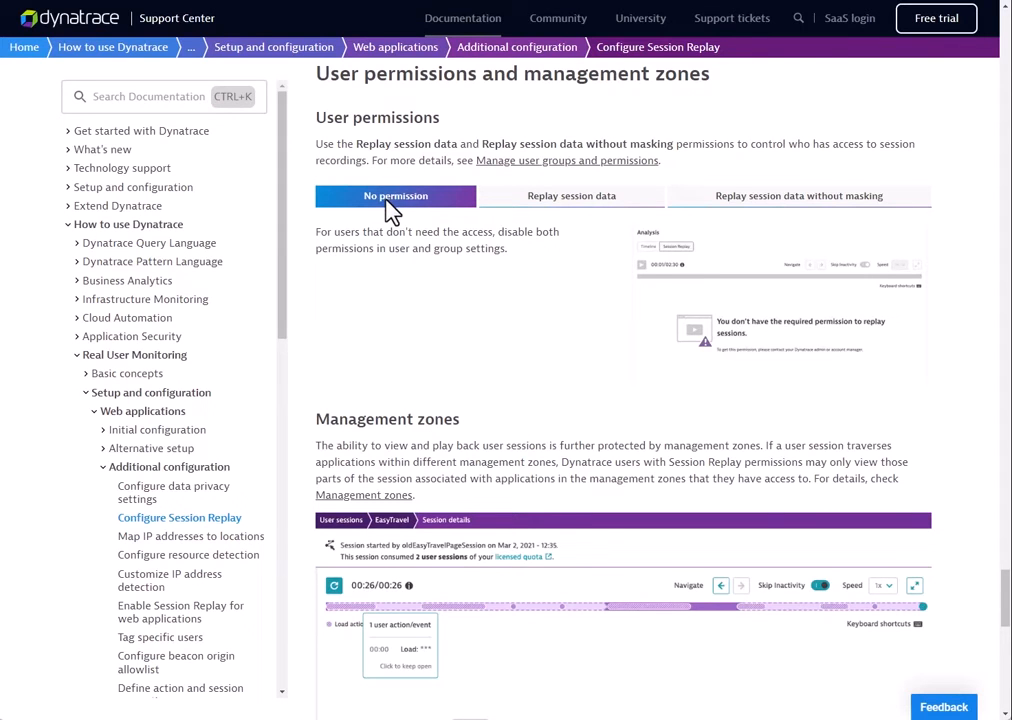
{"action": "mouse_move", "coordinate": [640, 68]}
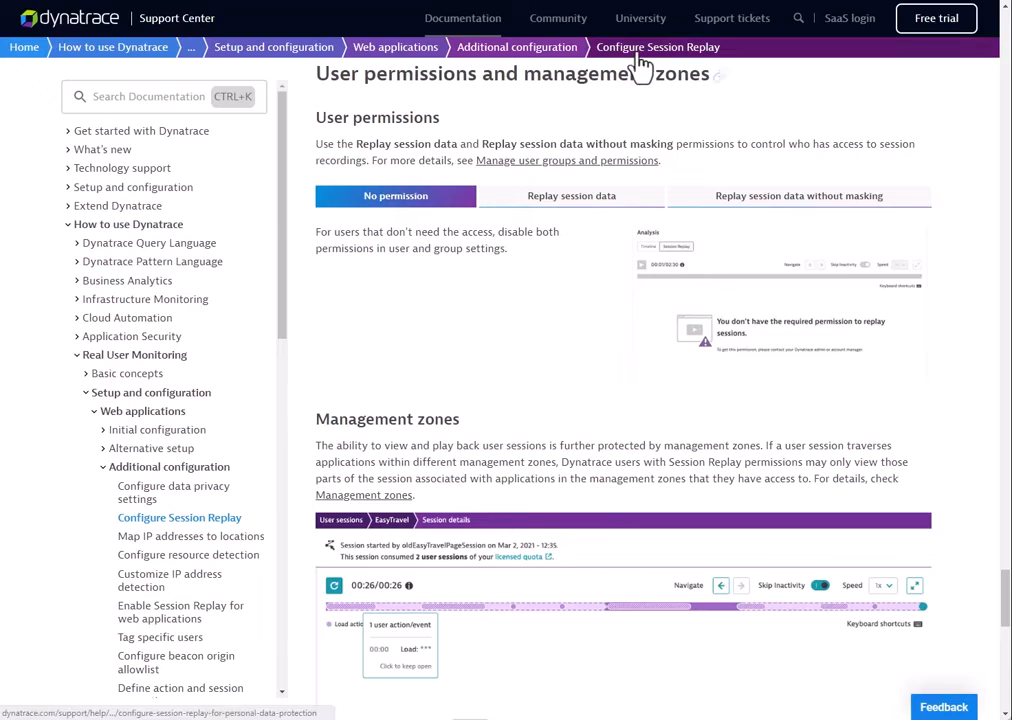
{"action": "mouse_move", "coordinate": [435, 305]}
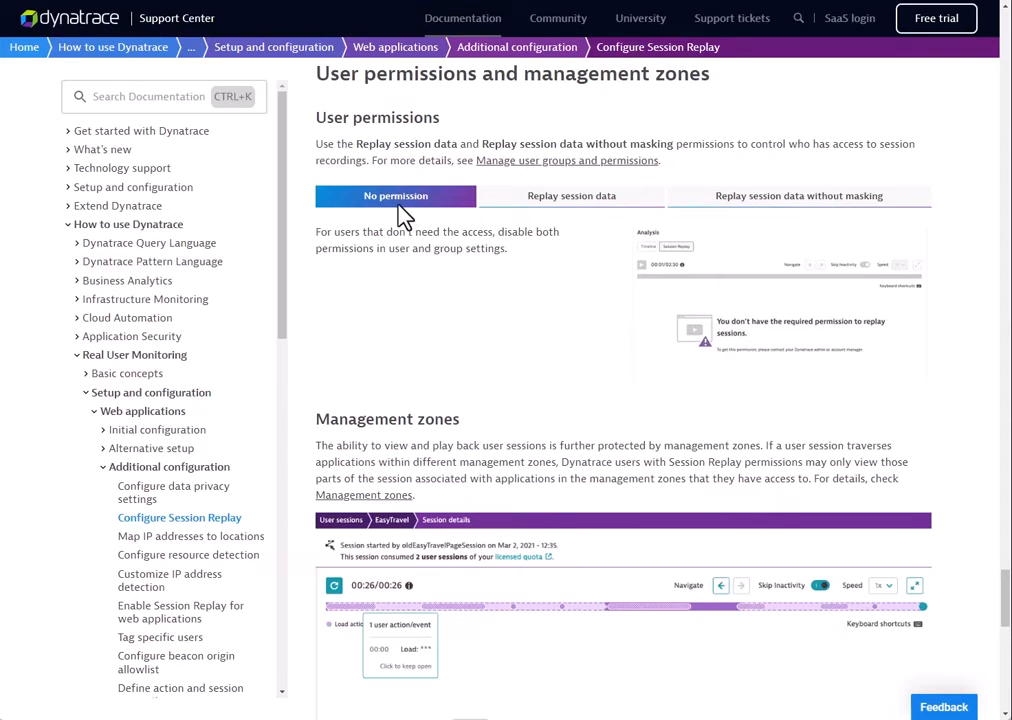
{"action": "mouse_move", "coordinate": [805, 345]}
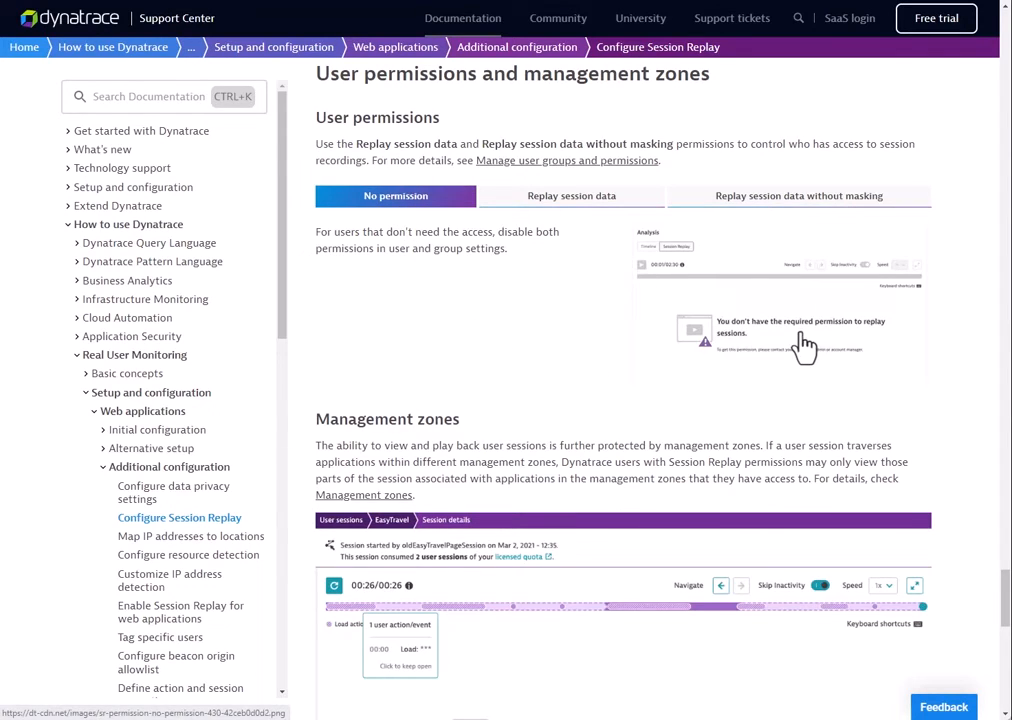
{"action": "mouse_move", "coordinate": [790, 348]}
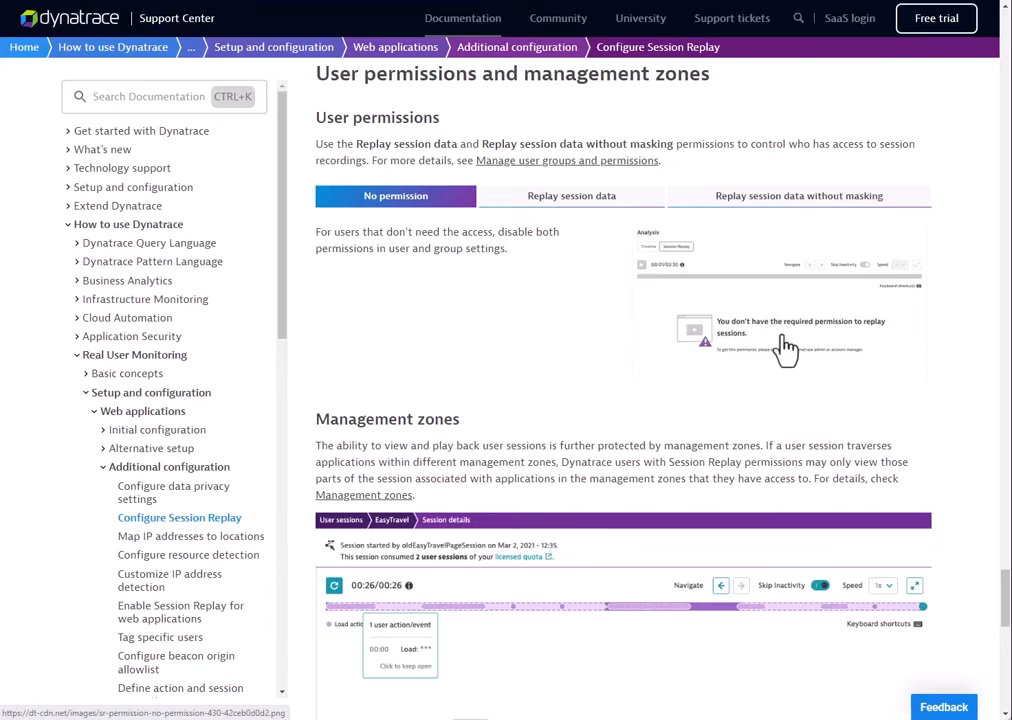
Compare the No permission, Replay session data, and Replay without masking permission tabs.
{"action": "left_click", "coordinate": [571, 195]}
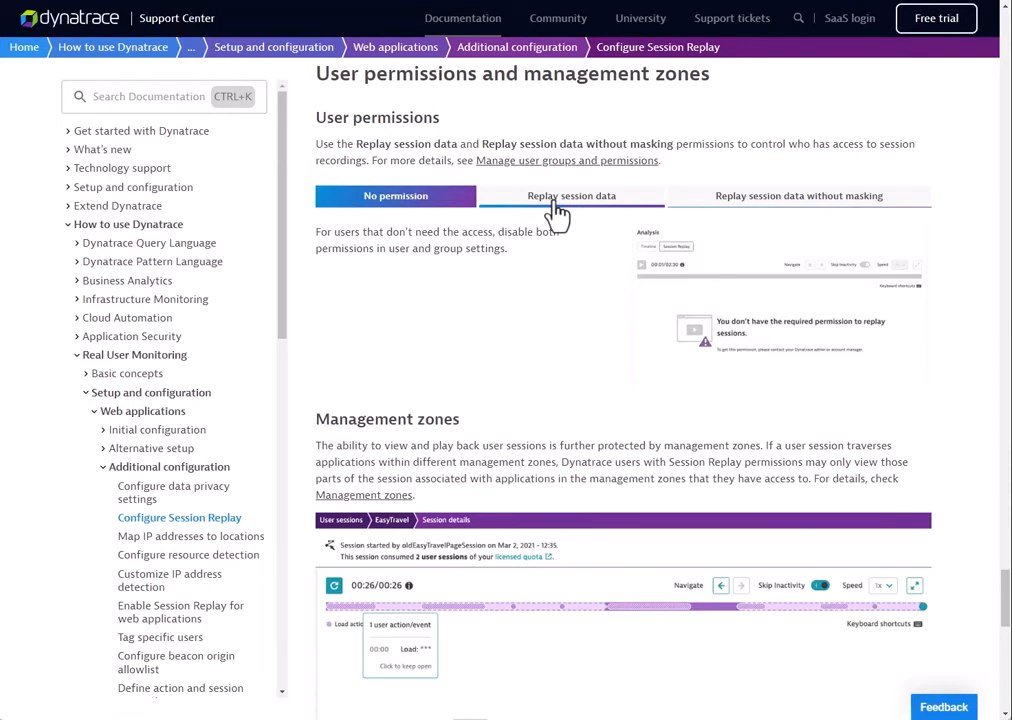
{"action": "left_click", "coordinate": [571, 195]}
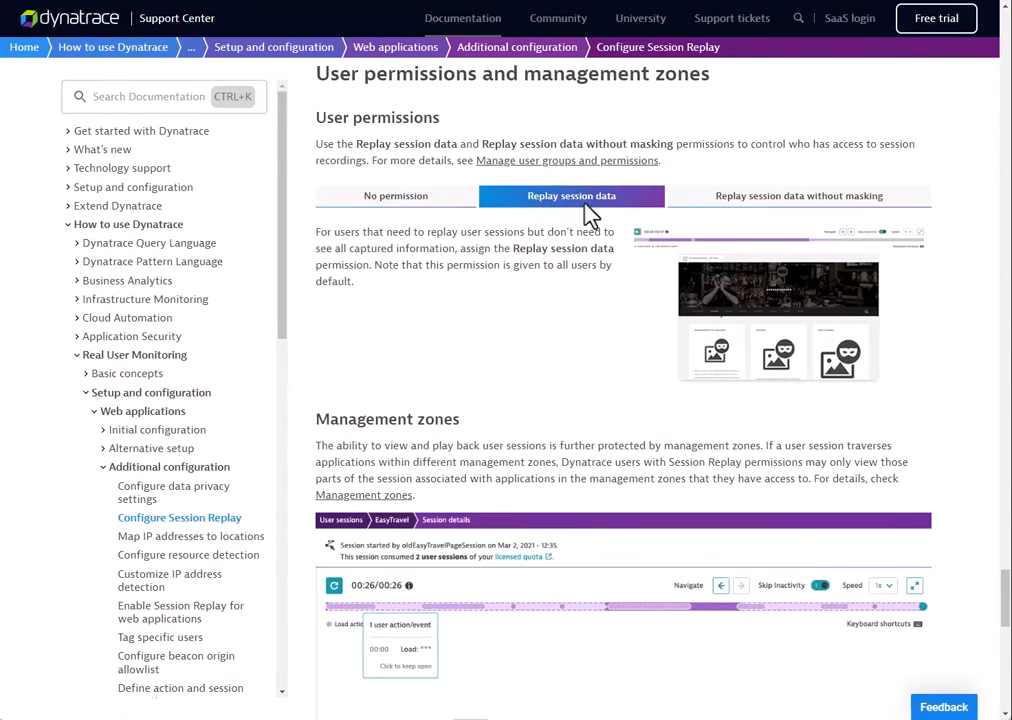
{"action": "mouse_move", "coordinate": [615, 248]}
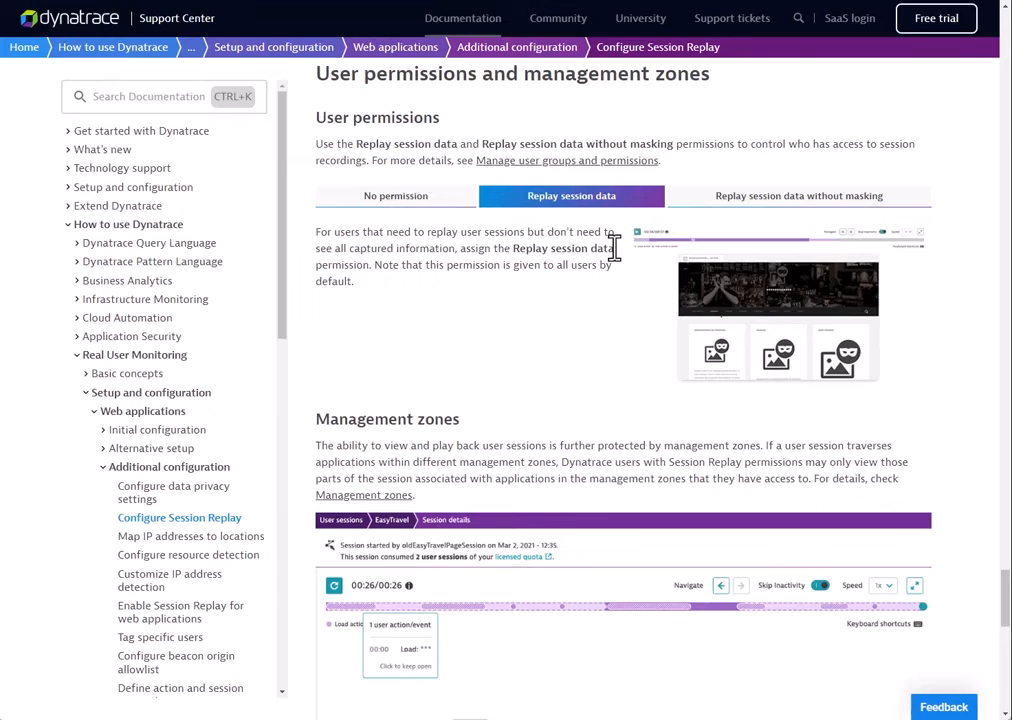
{"action": "mouse_move", "coordinate": [785, 300]}
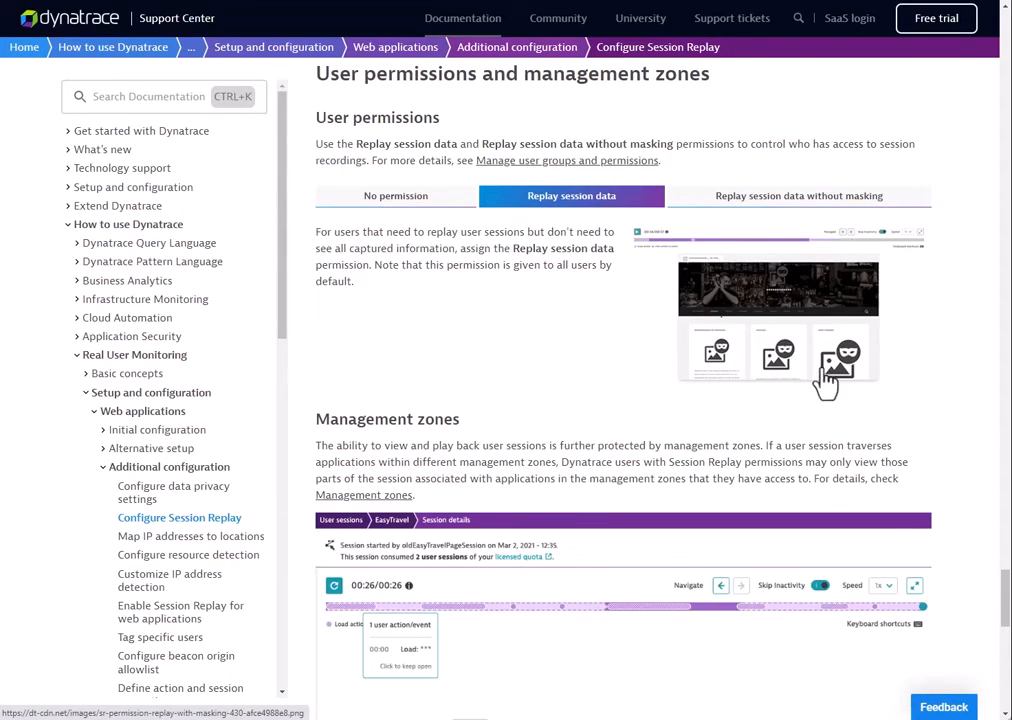
{"action": "mouse_move", "coordinate": [780, 305]}
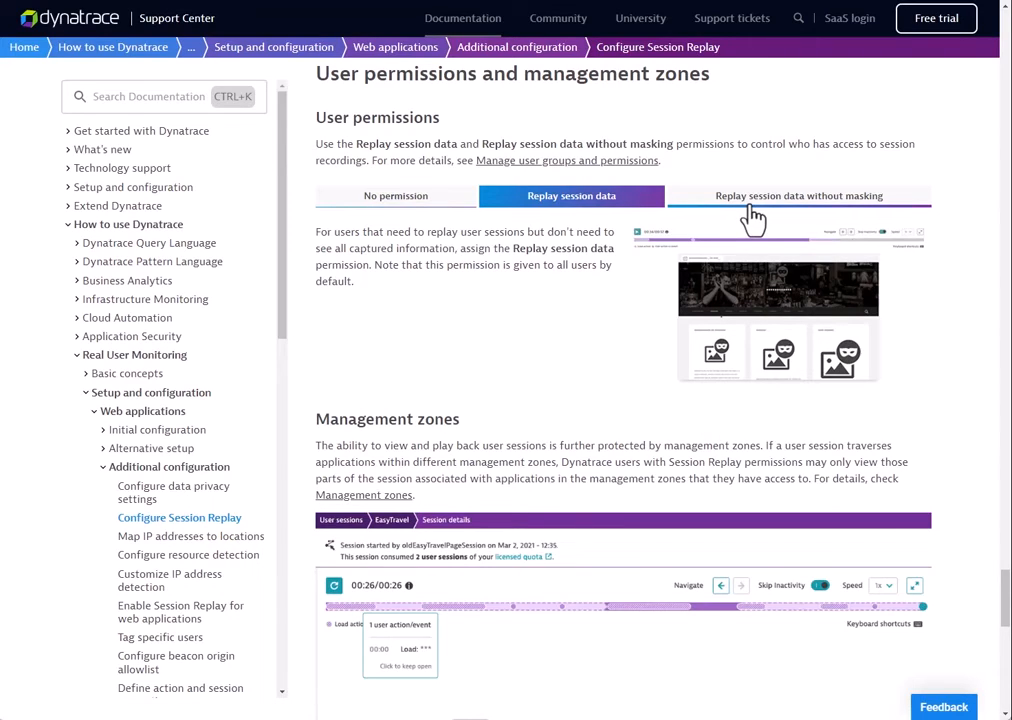
{"action": "mouse_move", "coordinate": [762, 213]}
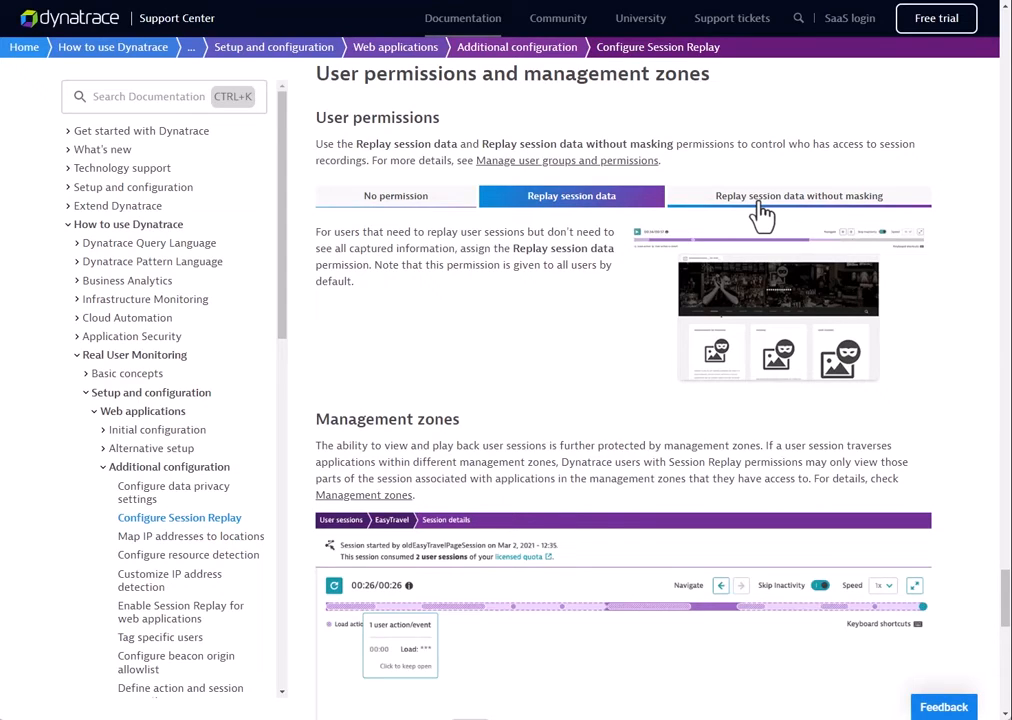
{"action": "left_click", "coordinate": [800, 195]}
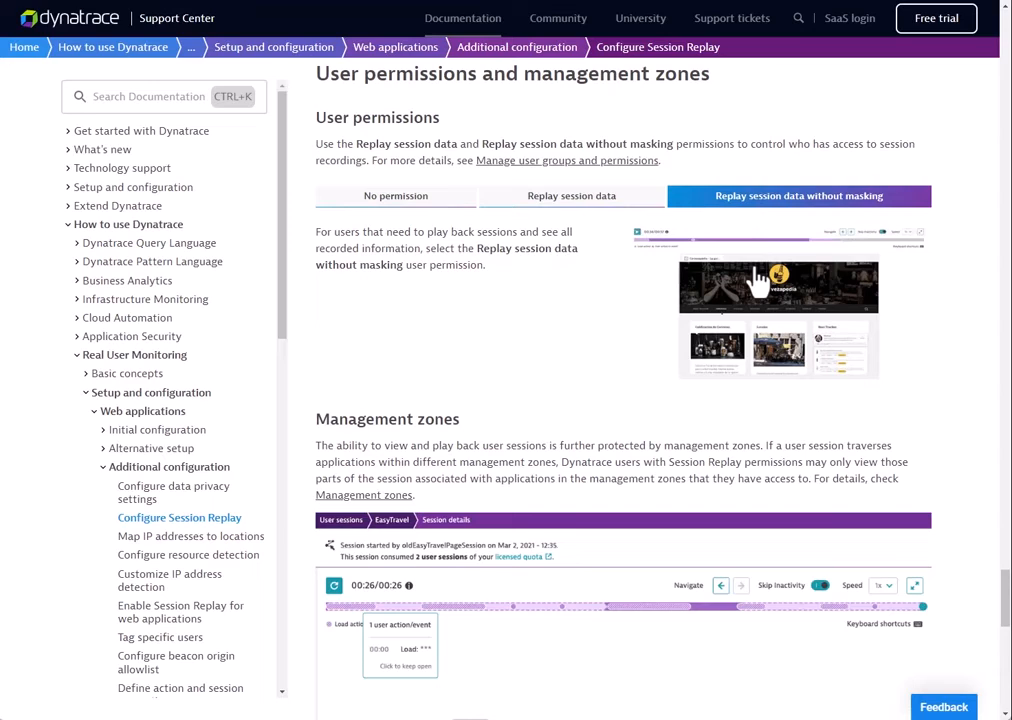
{"action": "mouse_move", "coordinate": [775, 278]}
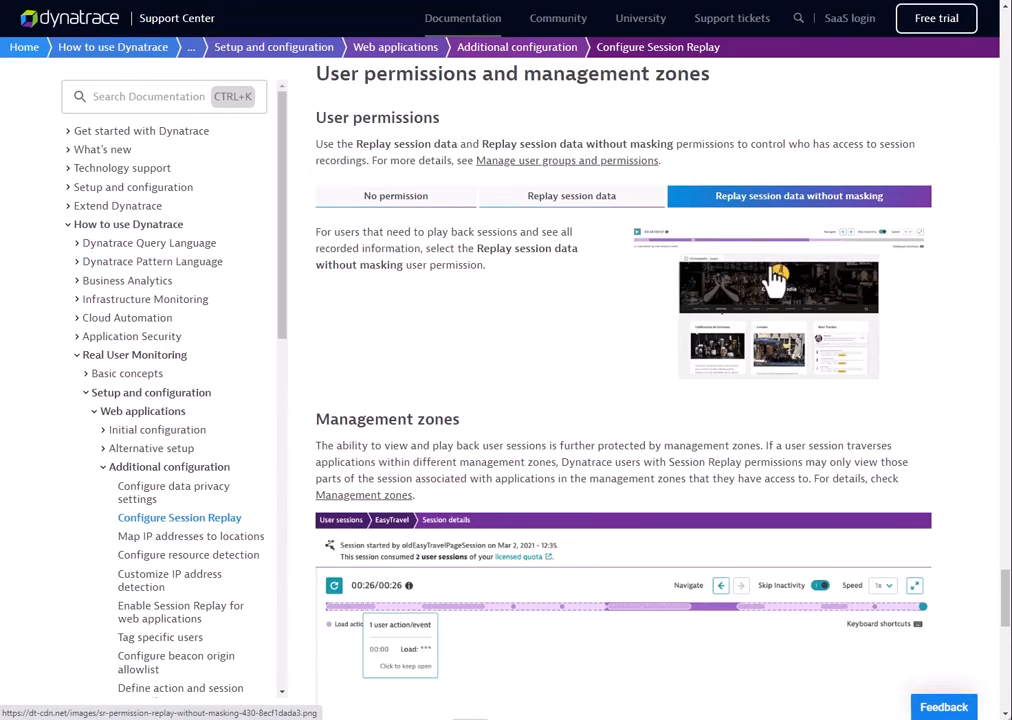
{"action": "mouse_move", "coordinate": [720, 380]}
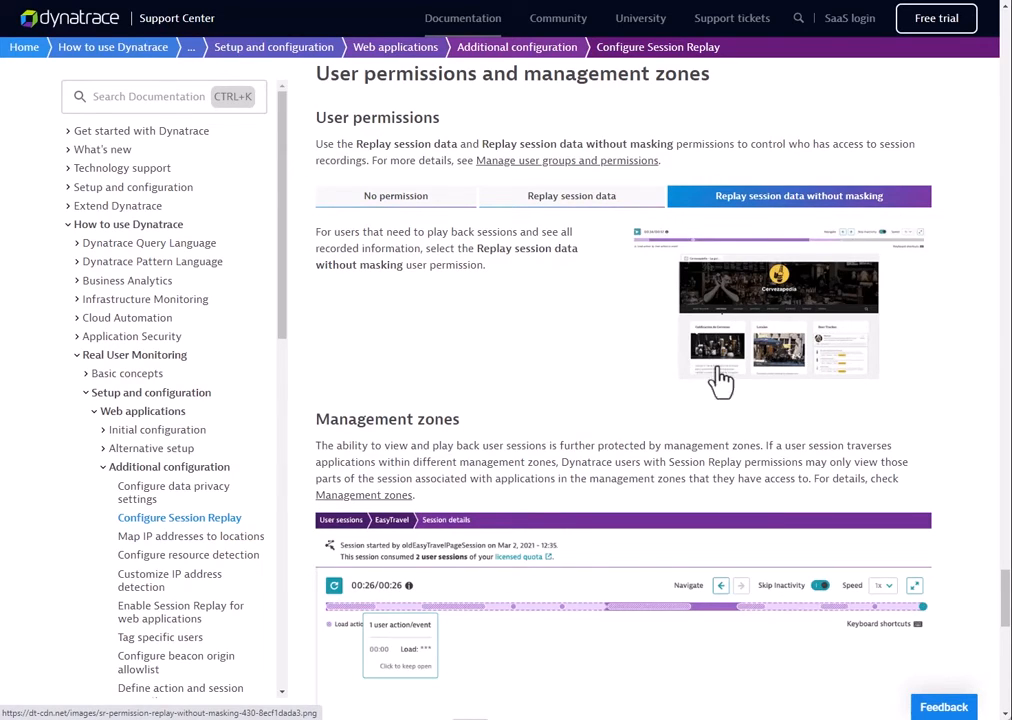
{"action": "mouse_move", "coordinate": [720, 360]}
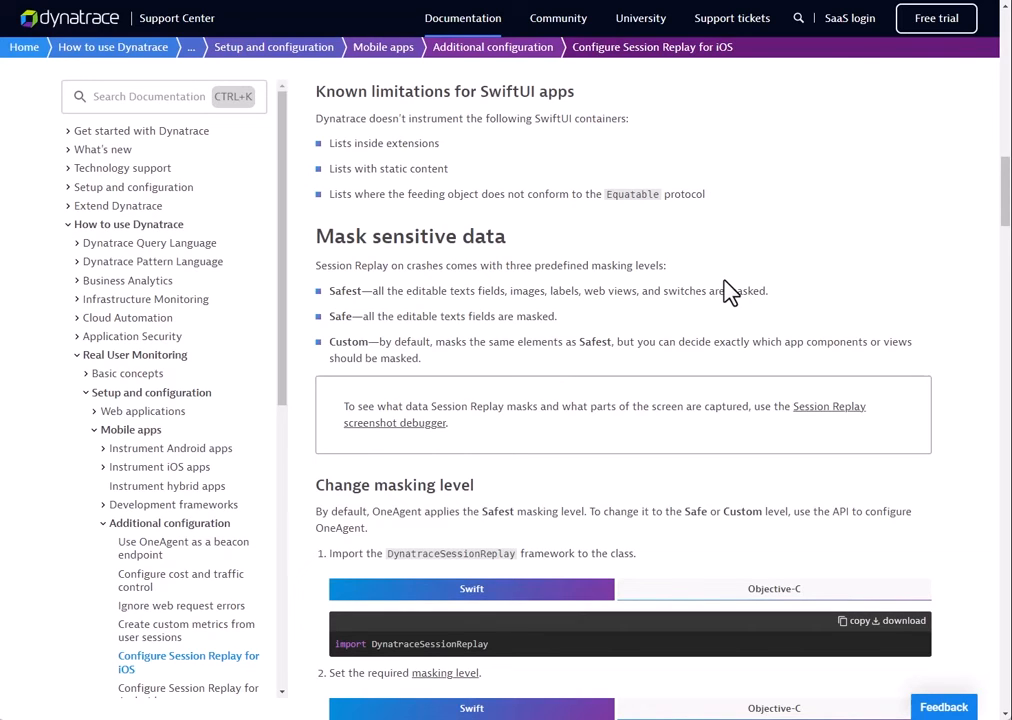
{"action": "mouse_move", "coordinate": [694, 252]}
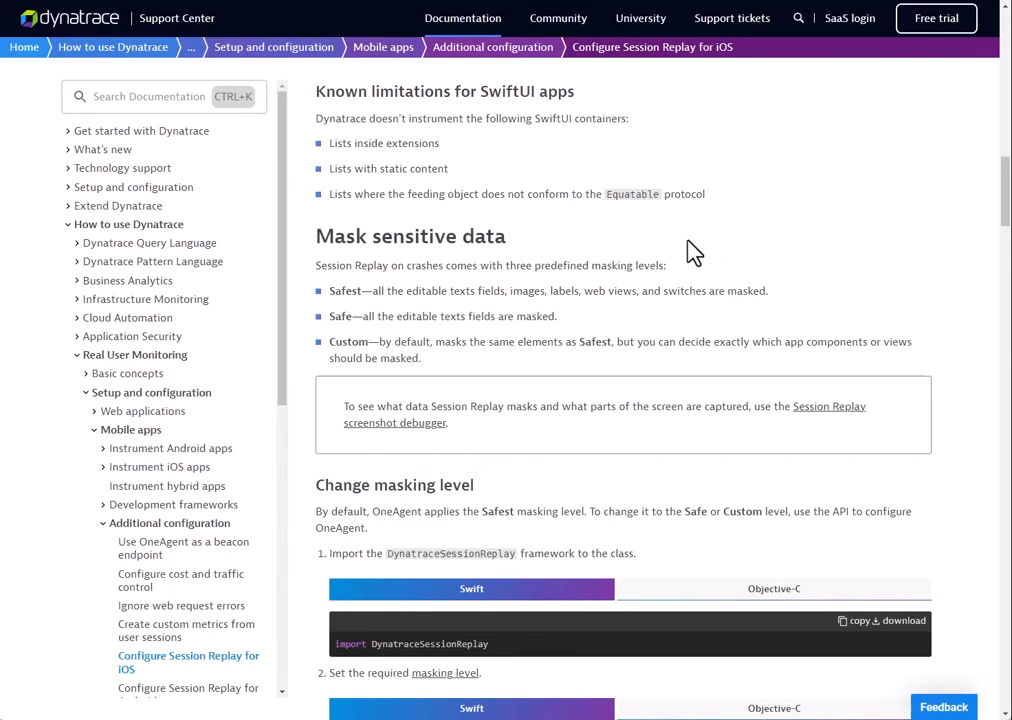
{"action": "mouse_move", "coordinate": [380, 313]}
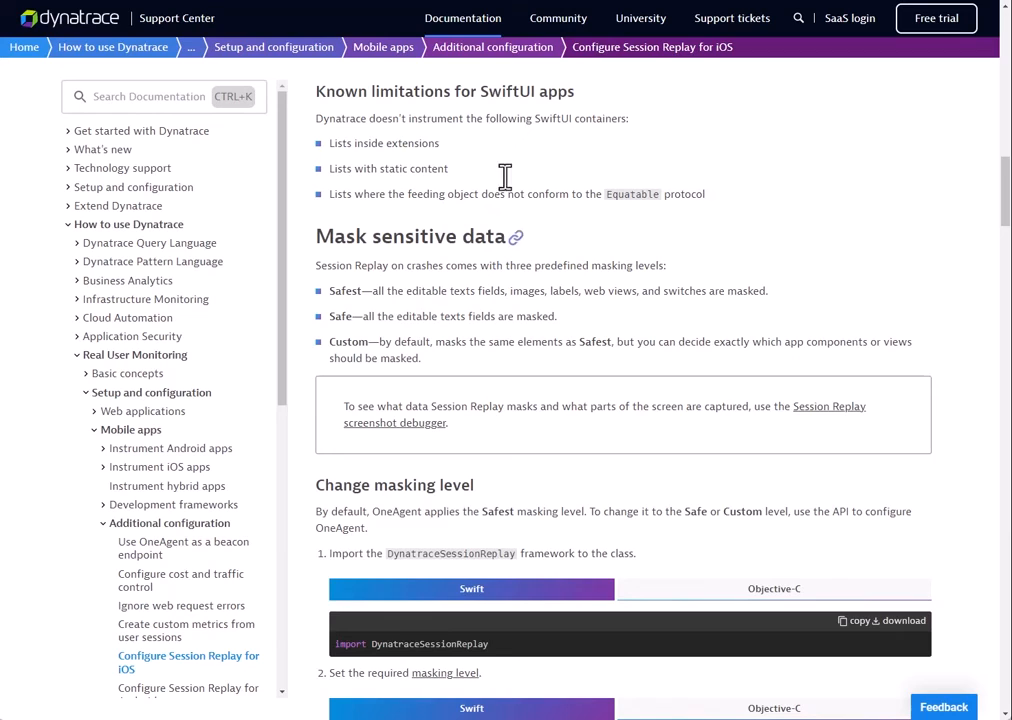
Scroll the iOS Session Replay guide to its three predefined masking levels.
{"action": "scroll", "scroll_direction": "down", "scroll_amount": 3}
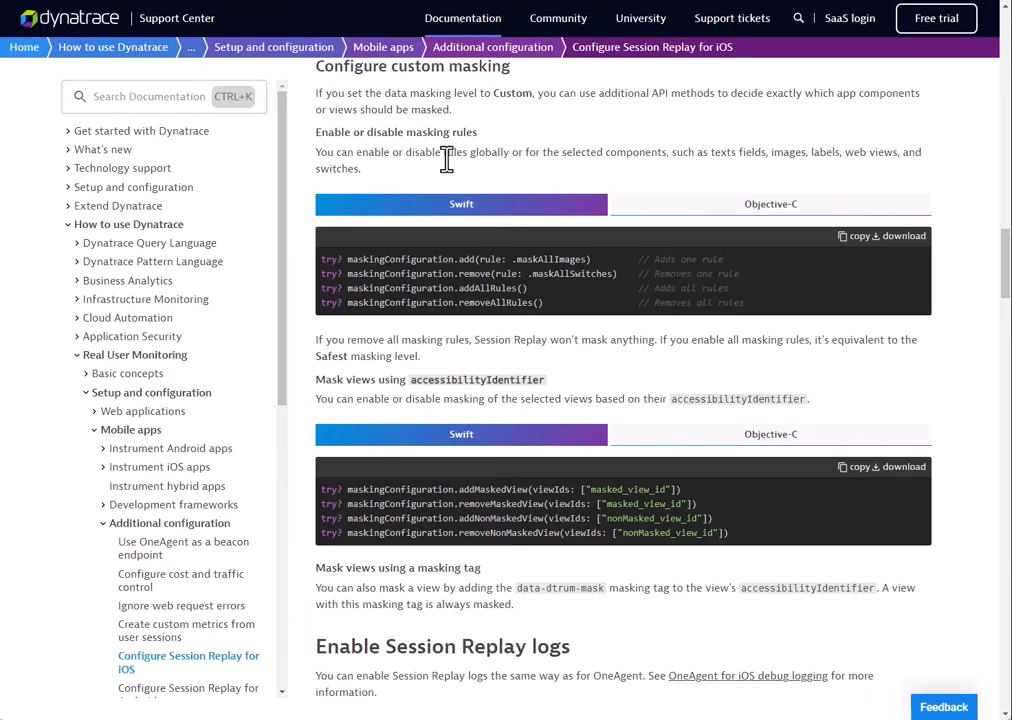
{"action": "mouse_move", "coordinate": [685, 372]}
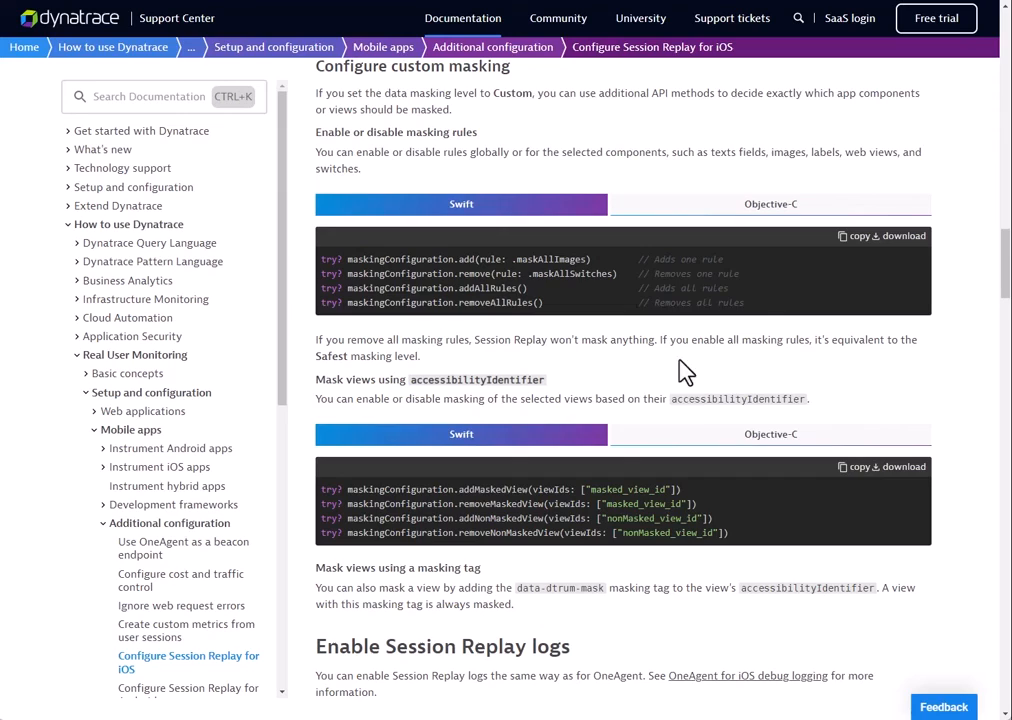
{"action": "mouse_move", "coordinate": [557, 509]}
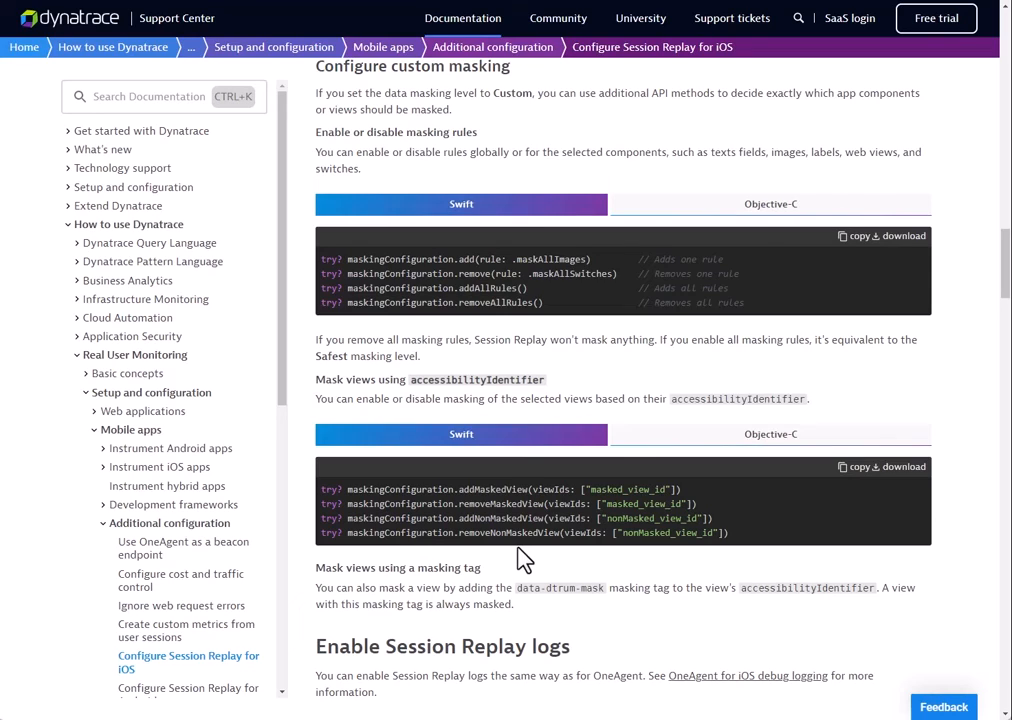
{"action": "mouse_move", "coordinate": [520, 590]}
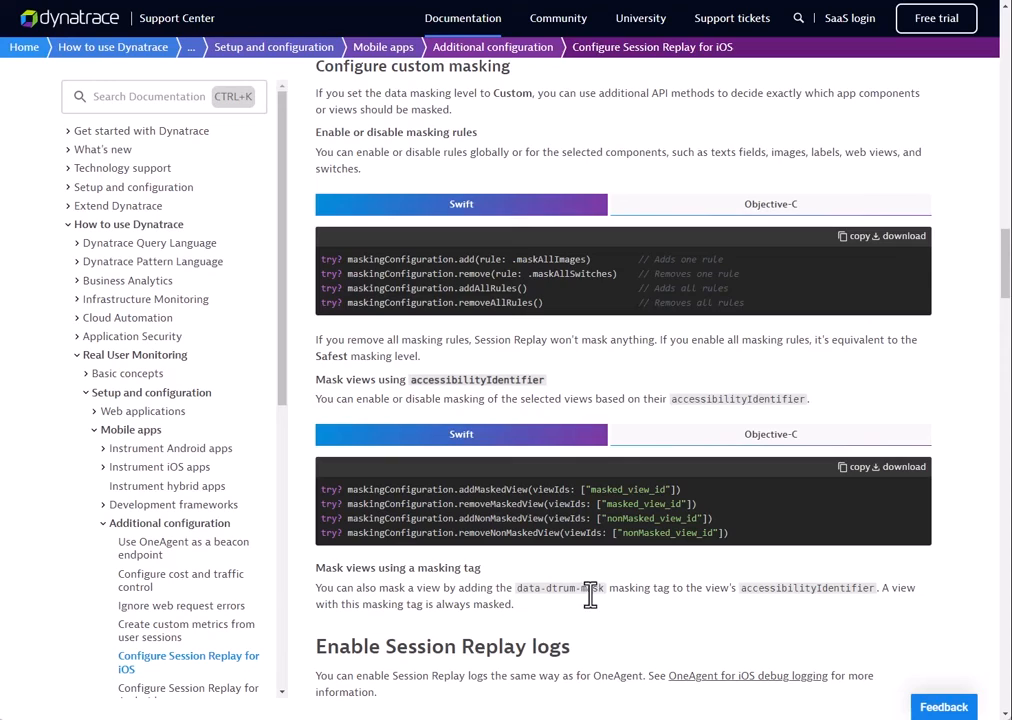
{"action": "mouse_move", "coordinate": [770, 594]}
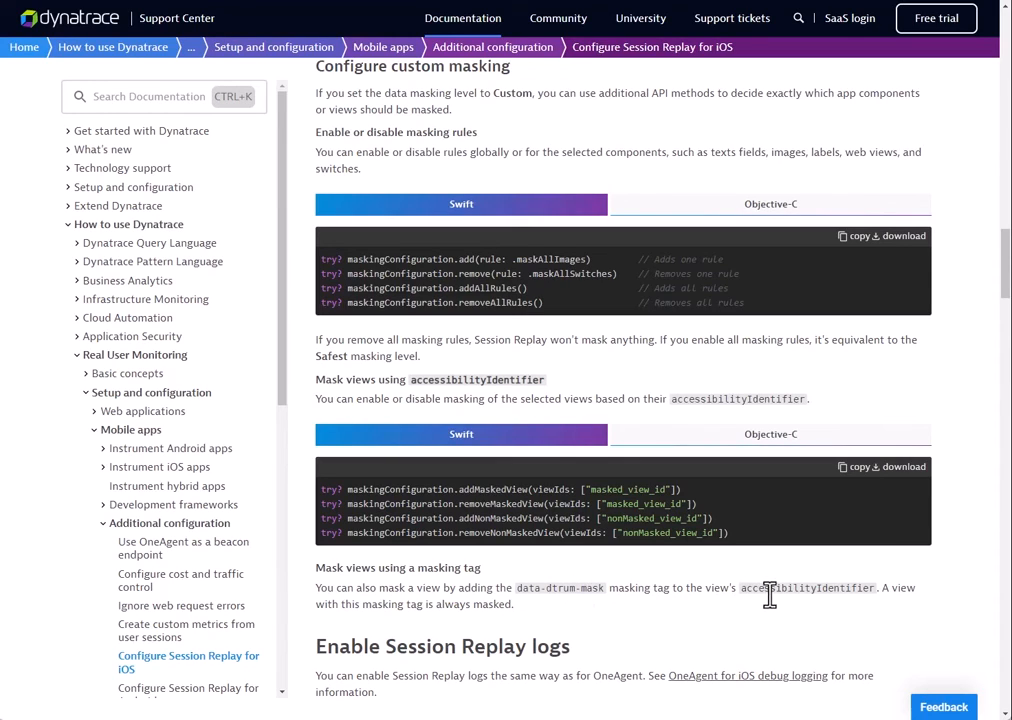
{"action": "mouse_move", "coordinate": [868, 588]}
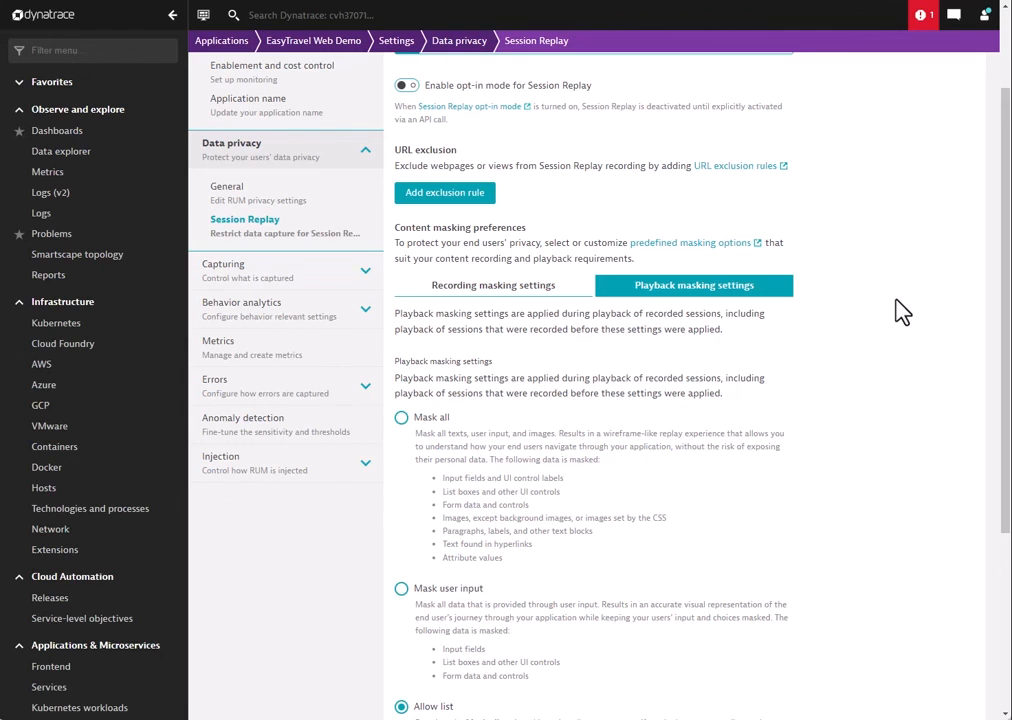
{"action": "mouse_move", "coordinate": [884, 289]}
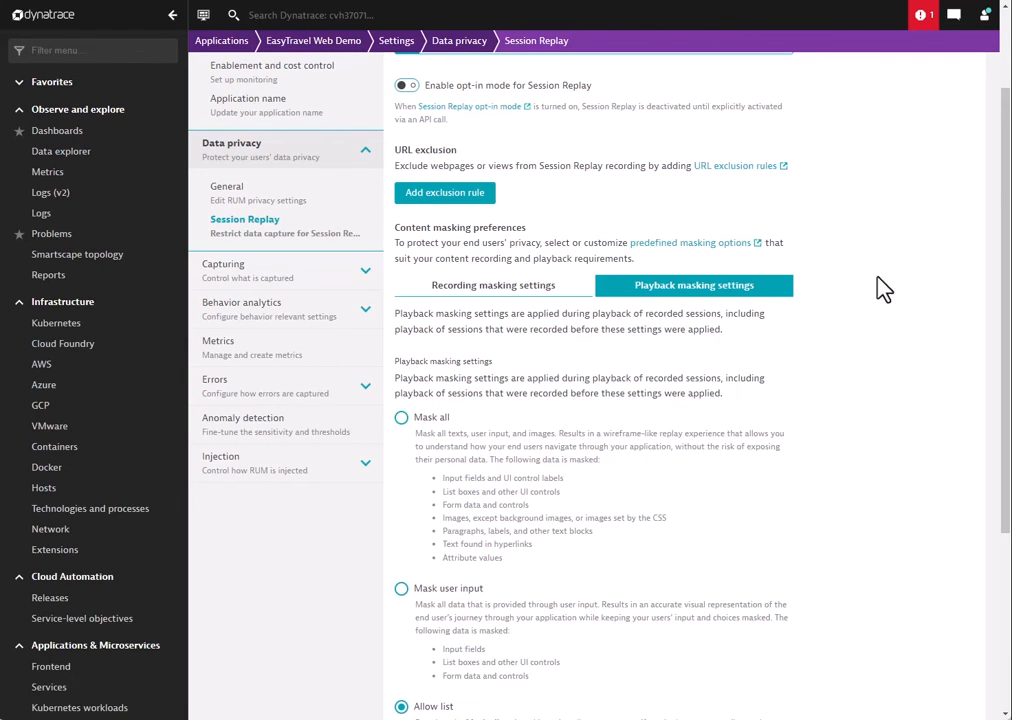